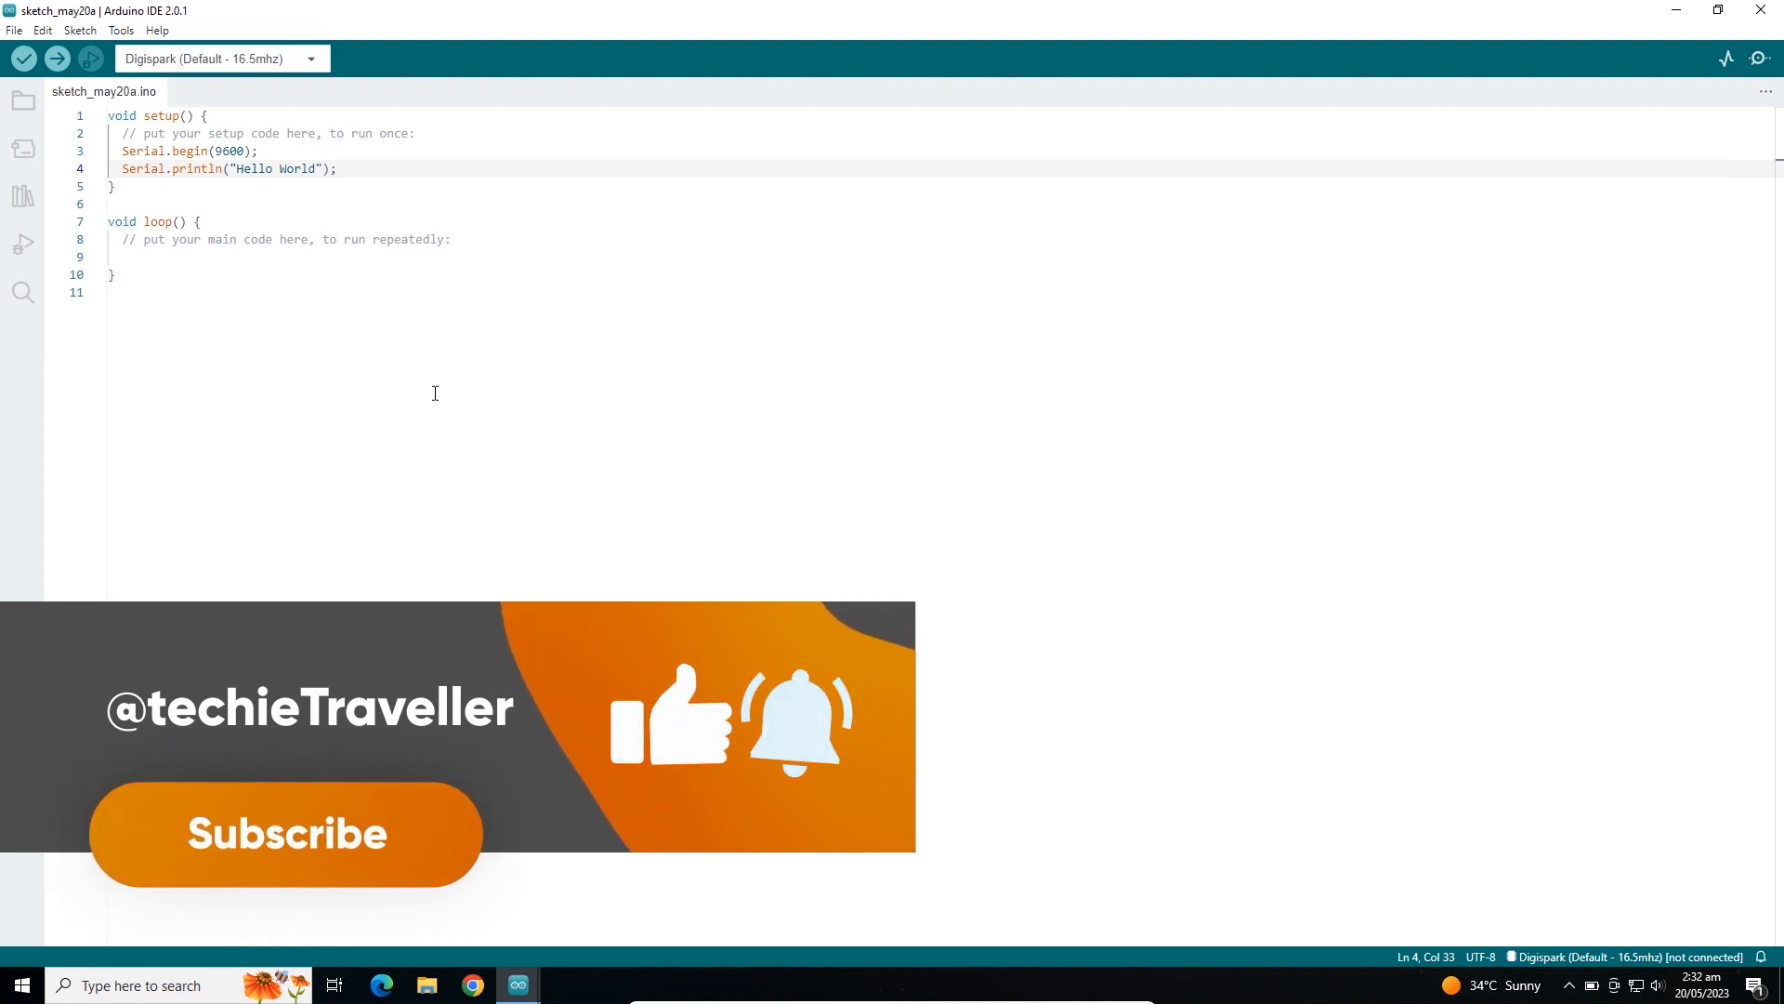
pyautogui.moveTo(368, 355)
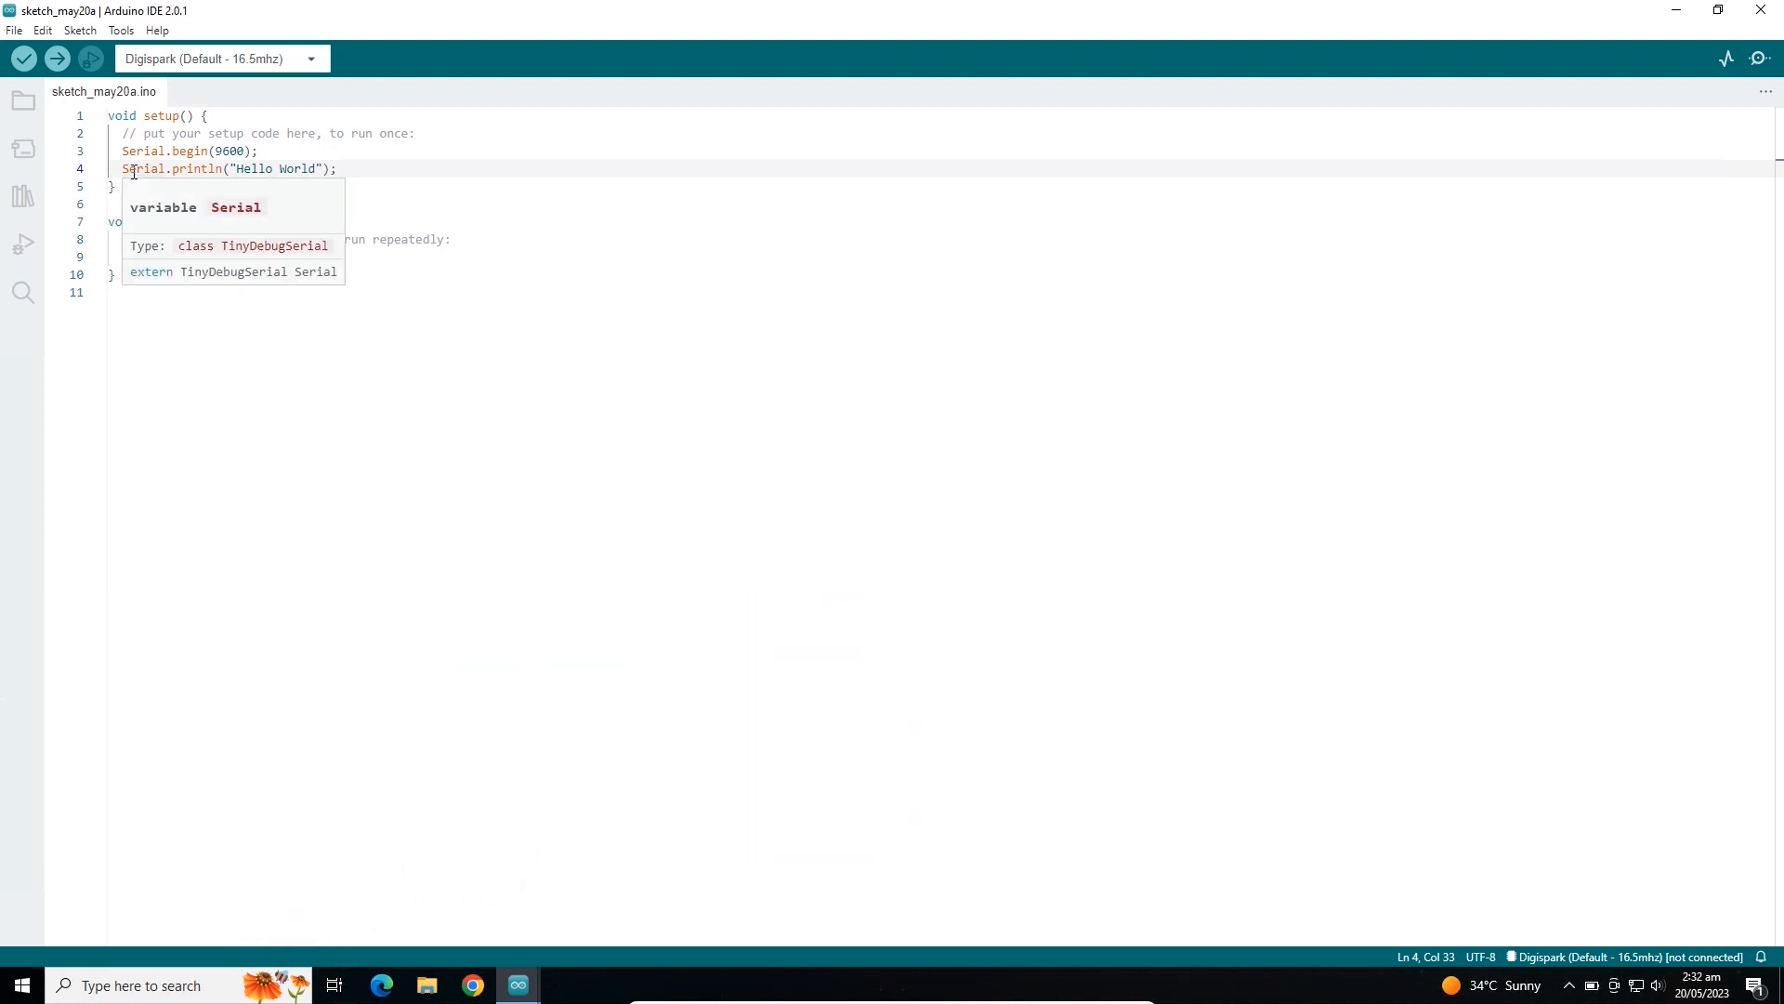
pyautogui.moveTo(199, 140)
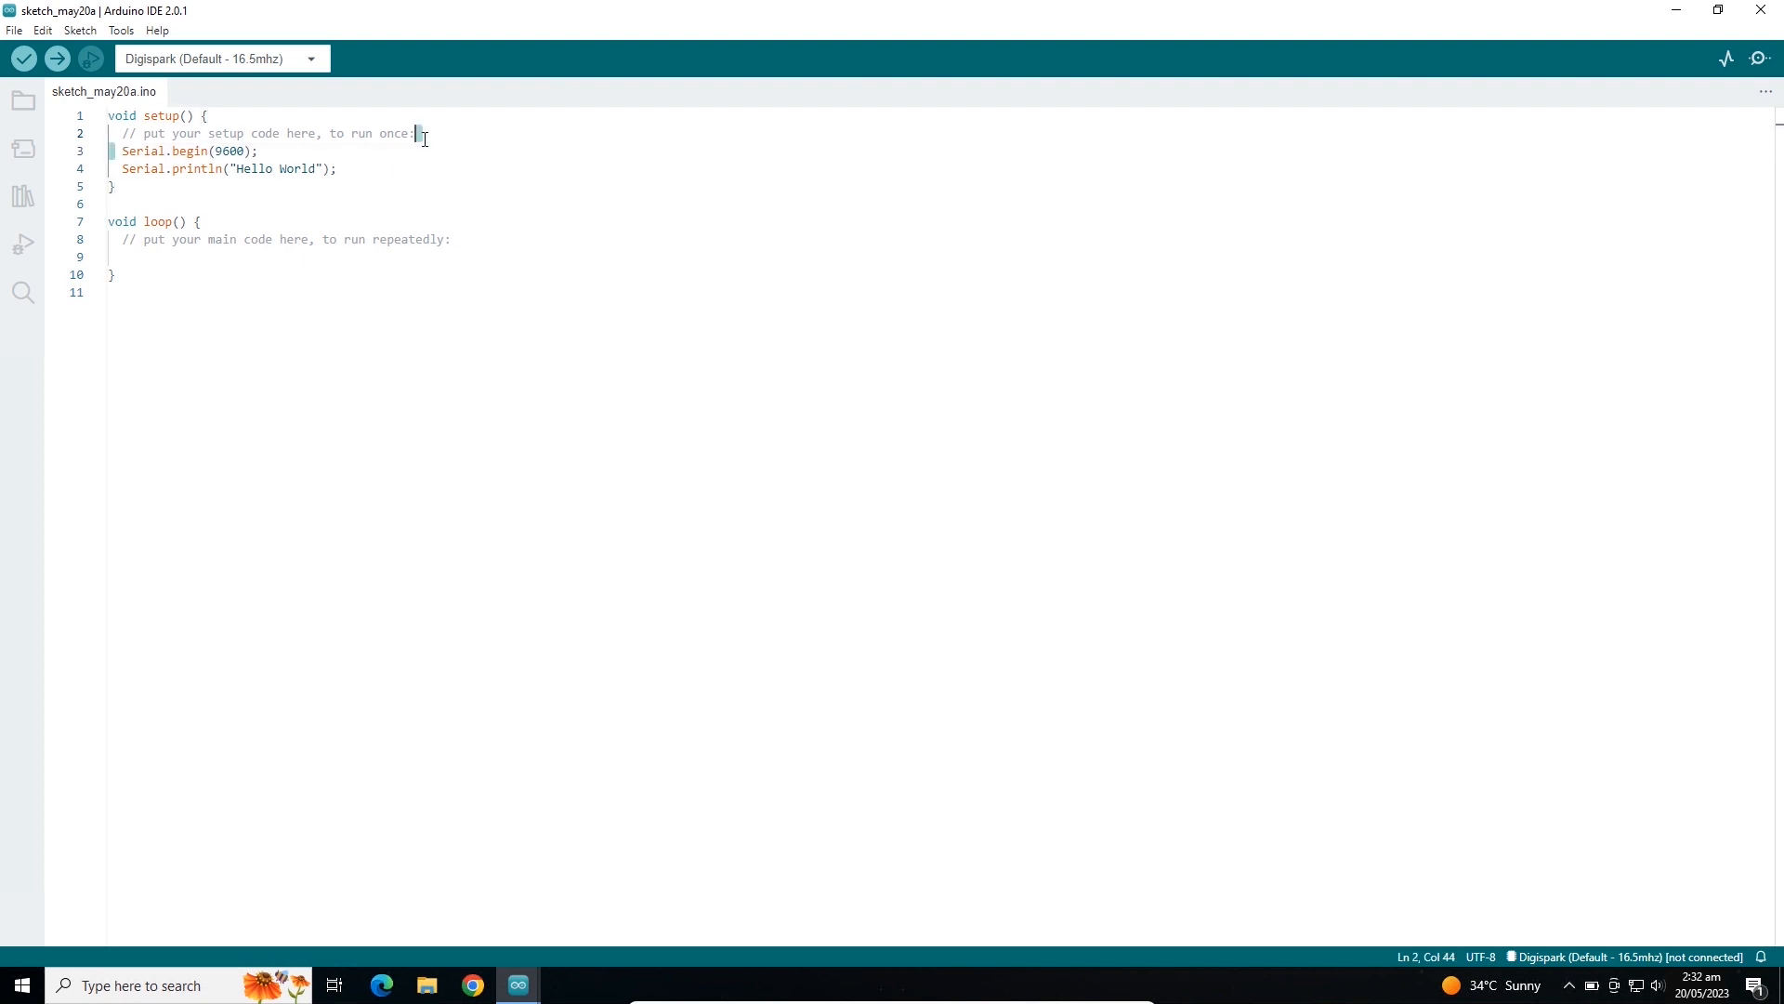
# Bring up the Serial Monitor from the Tools menu beneath the Hello World sketch.
pyautogui.doubleClick(227, 150)
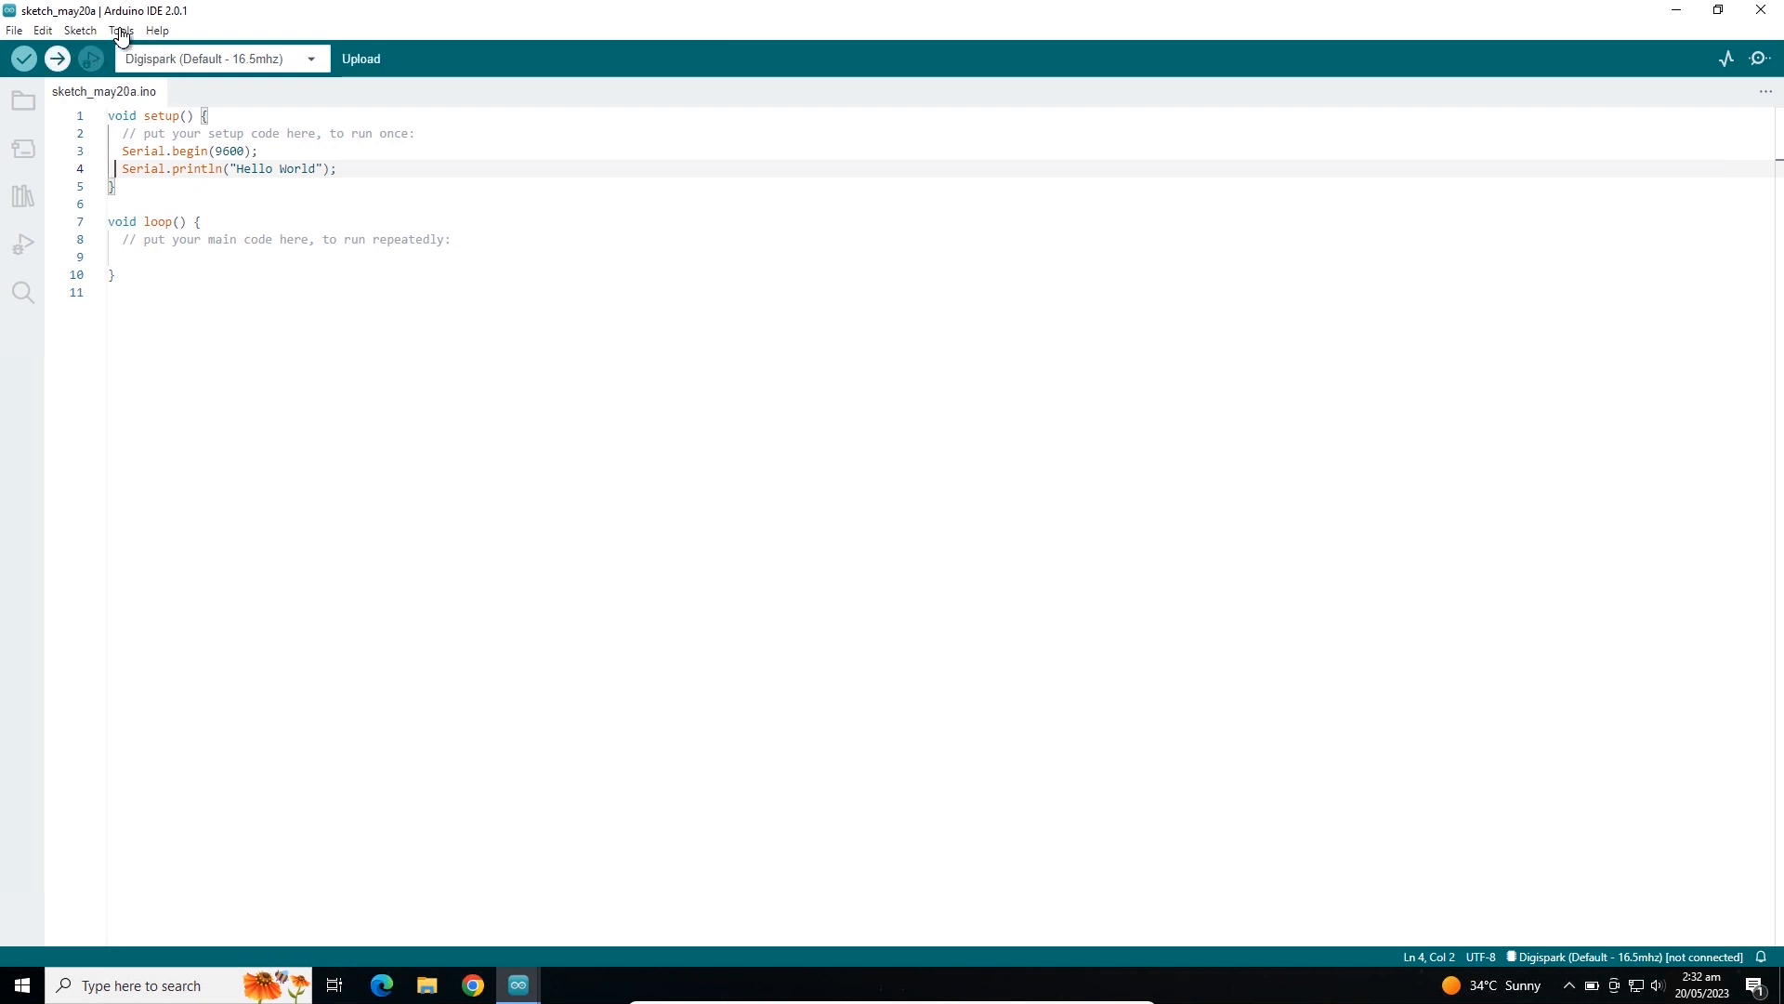
pyautogui.click(121, 30)
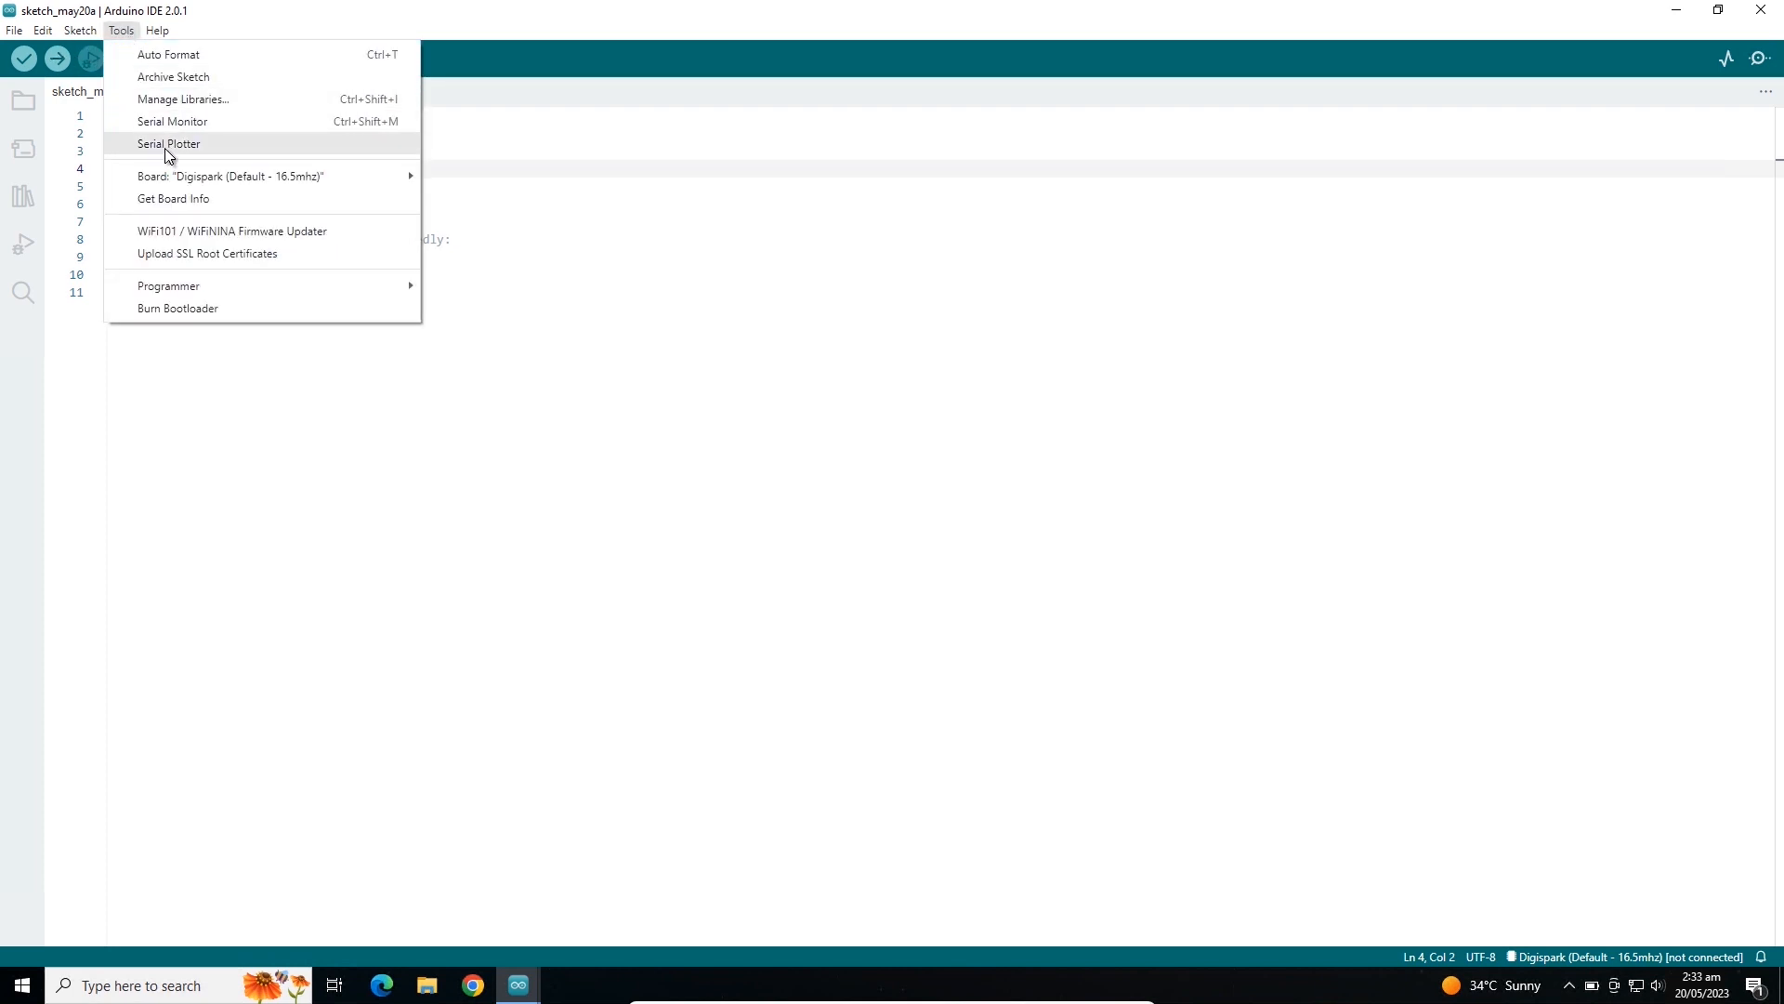
pyautogui.moveTo(171, 123)
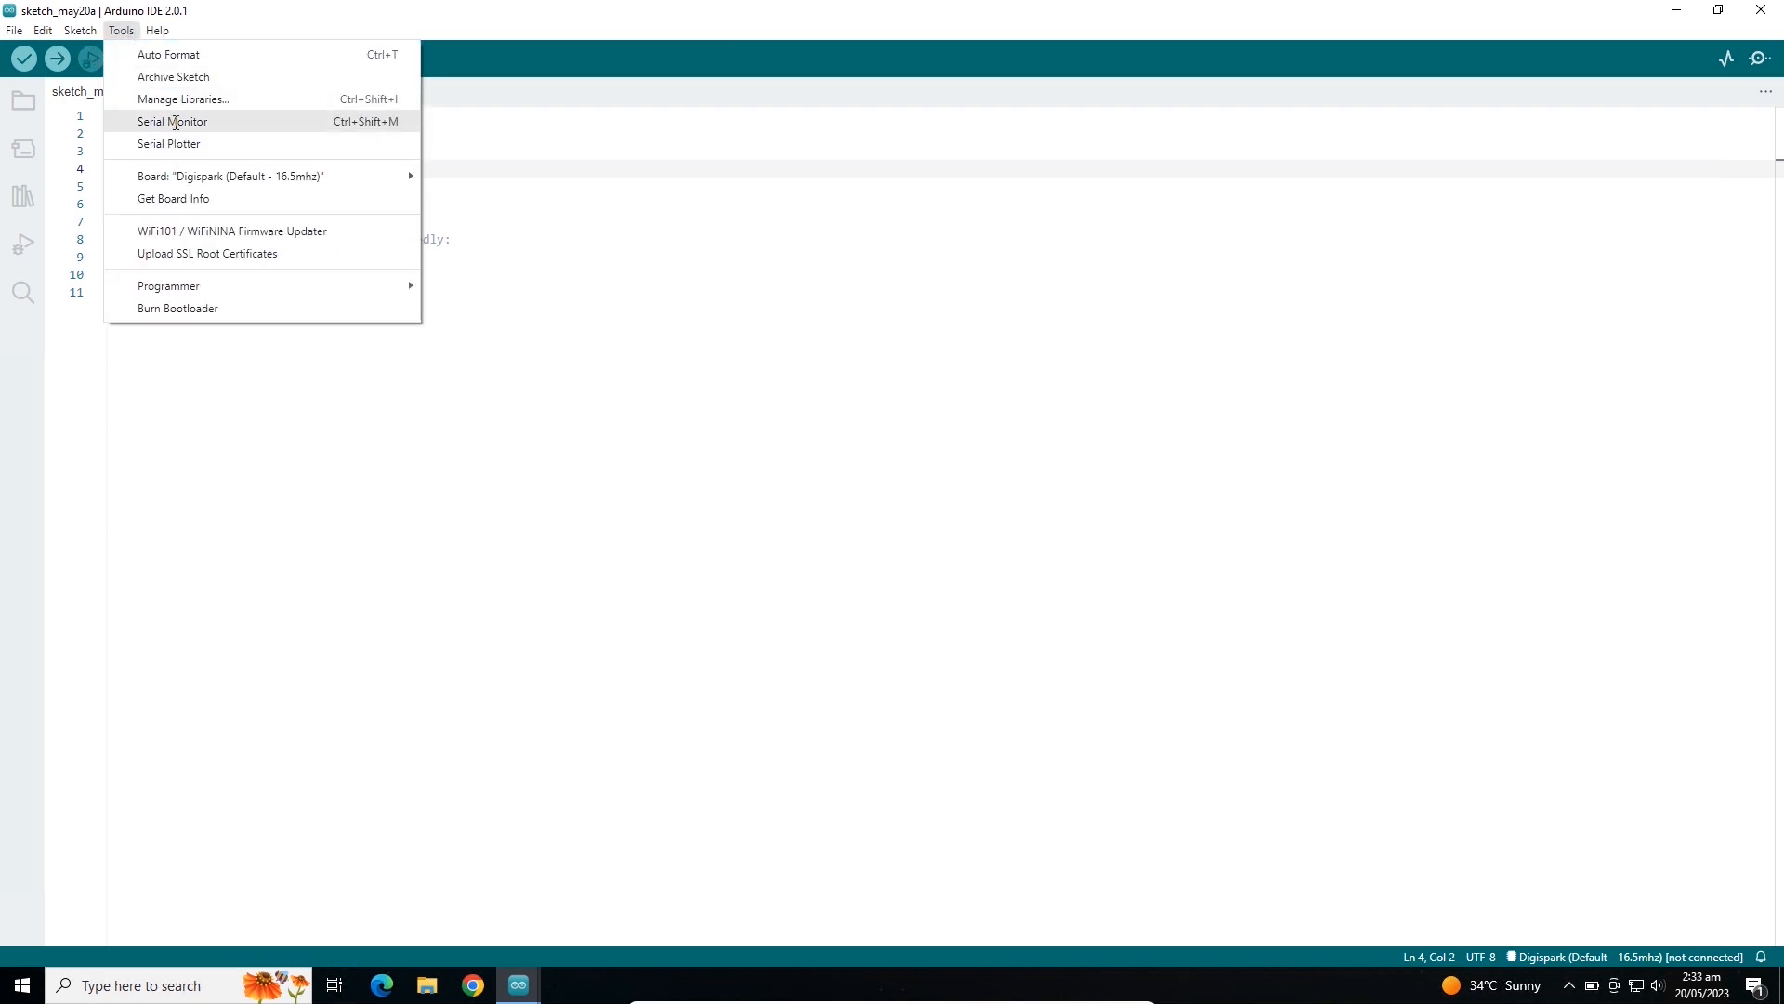
pyautogui.click(173, 123)
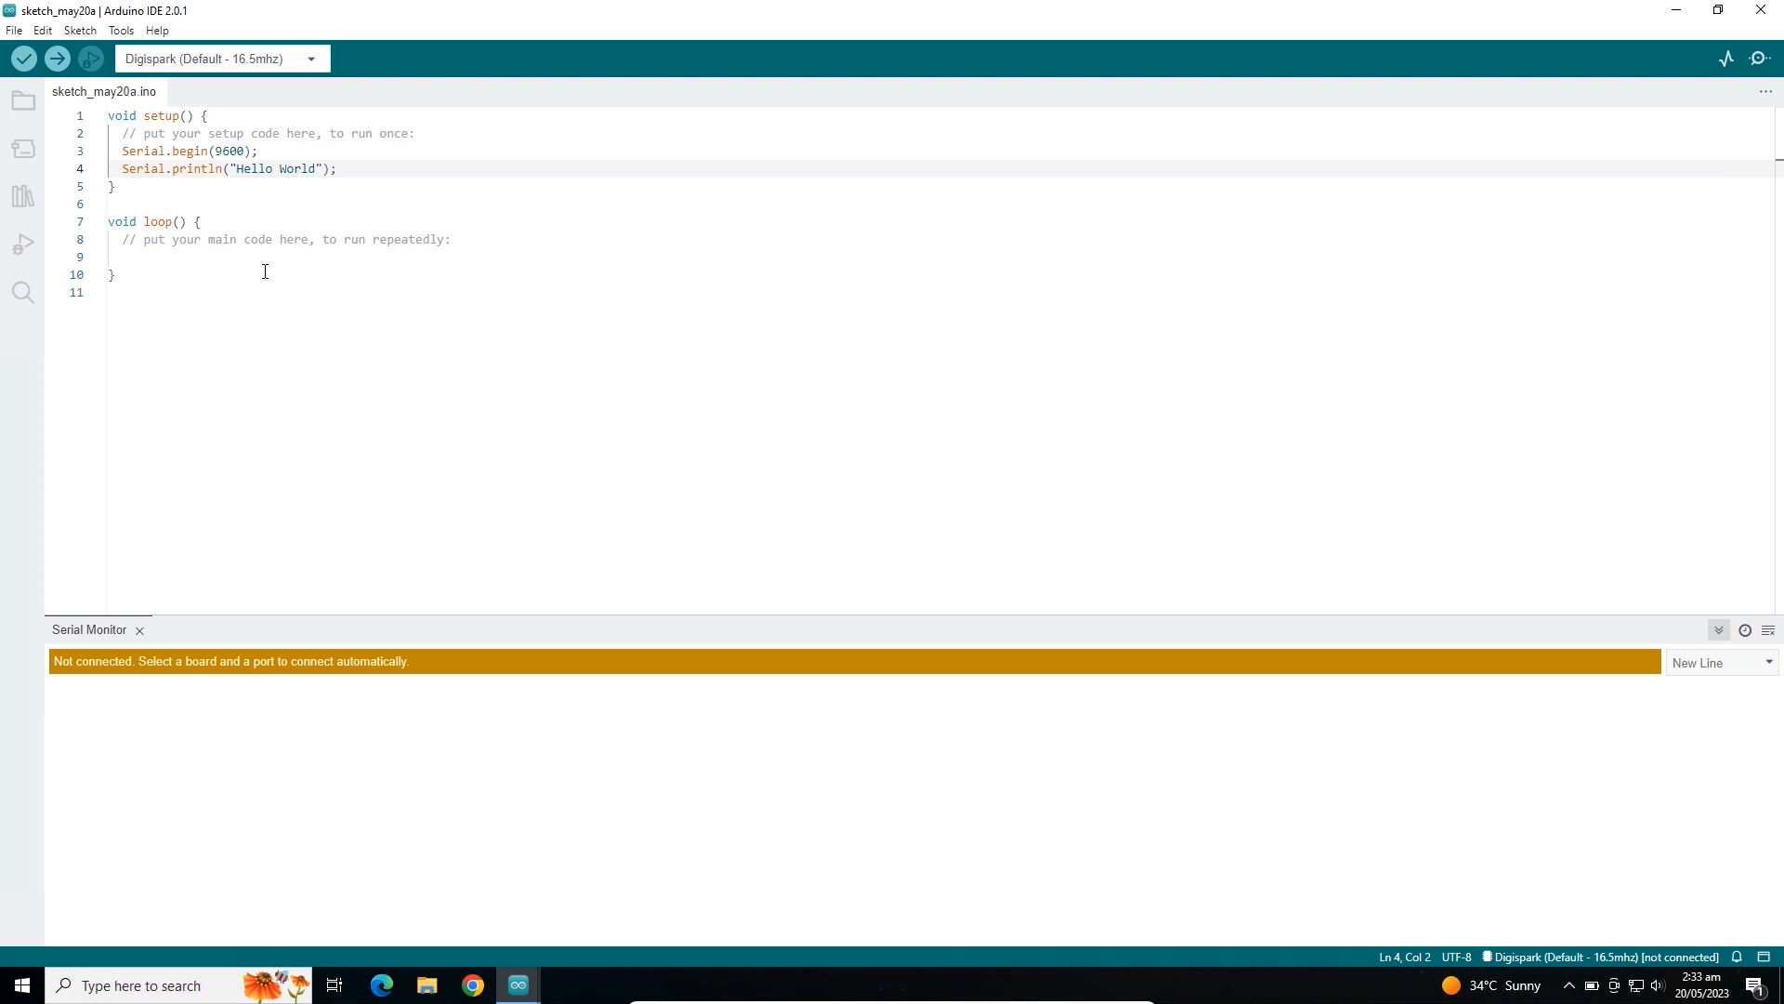
pyautogui.moveTo(145, 158)
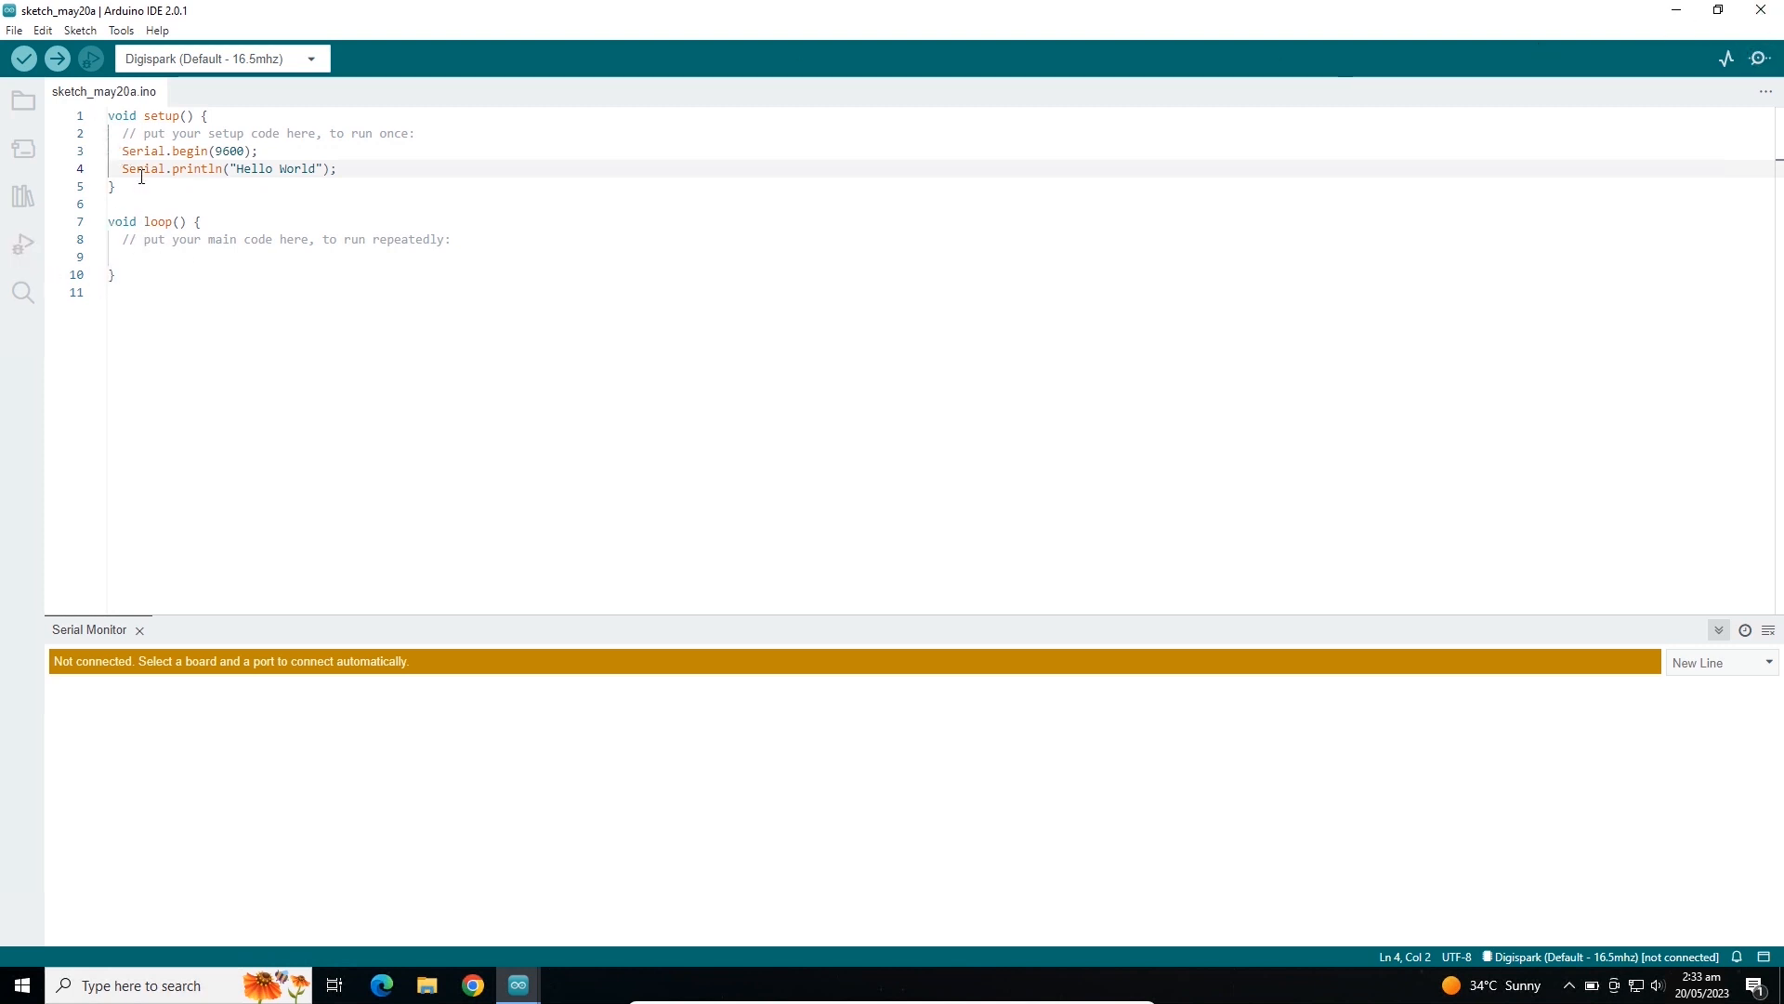
pyautogui.doubleClick(141, 169)
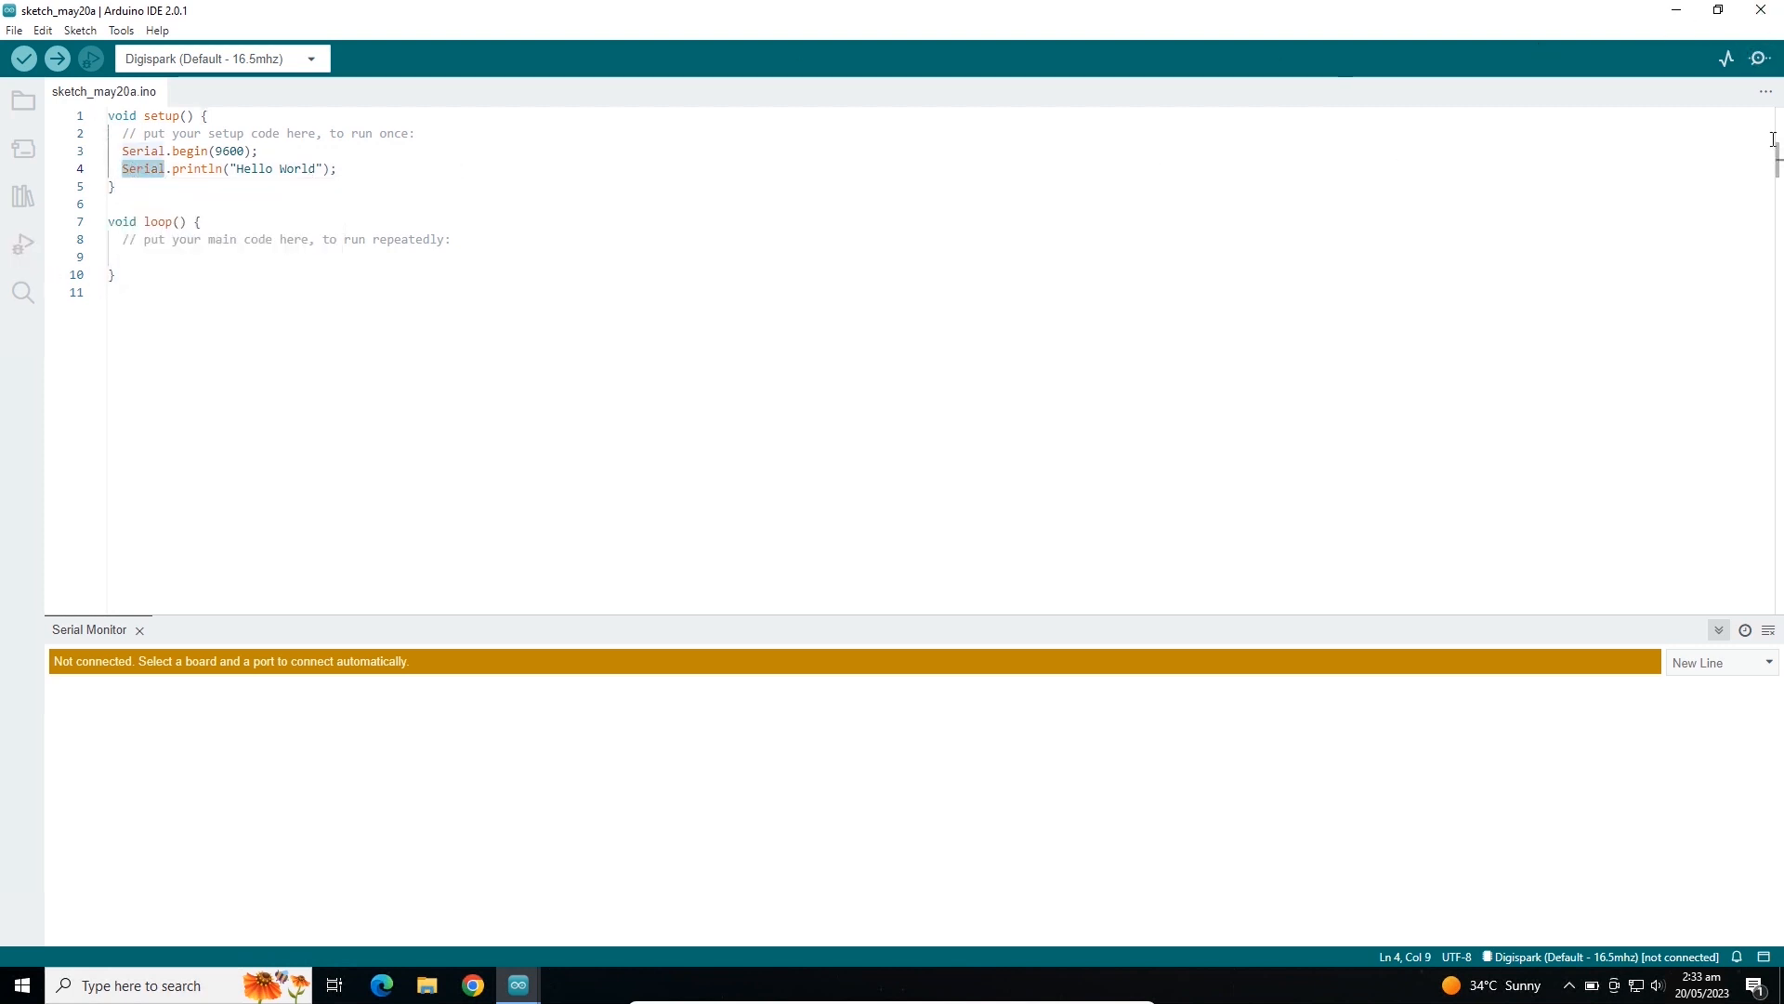
# Close the Hello World sketch, choosing Don't Save in the quit dialog.
pyautogui.click(1760, 11)
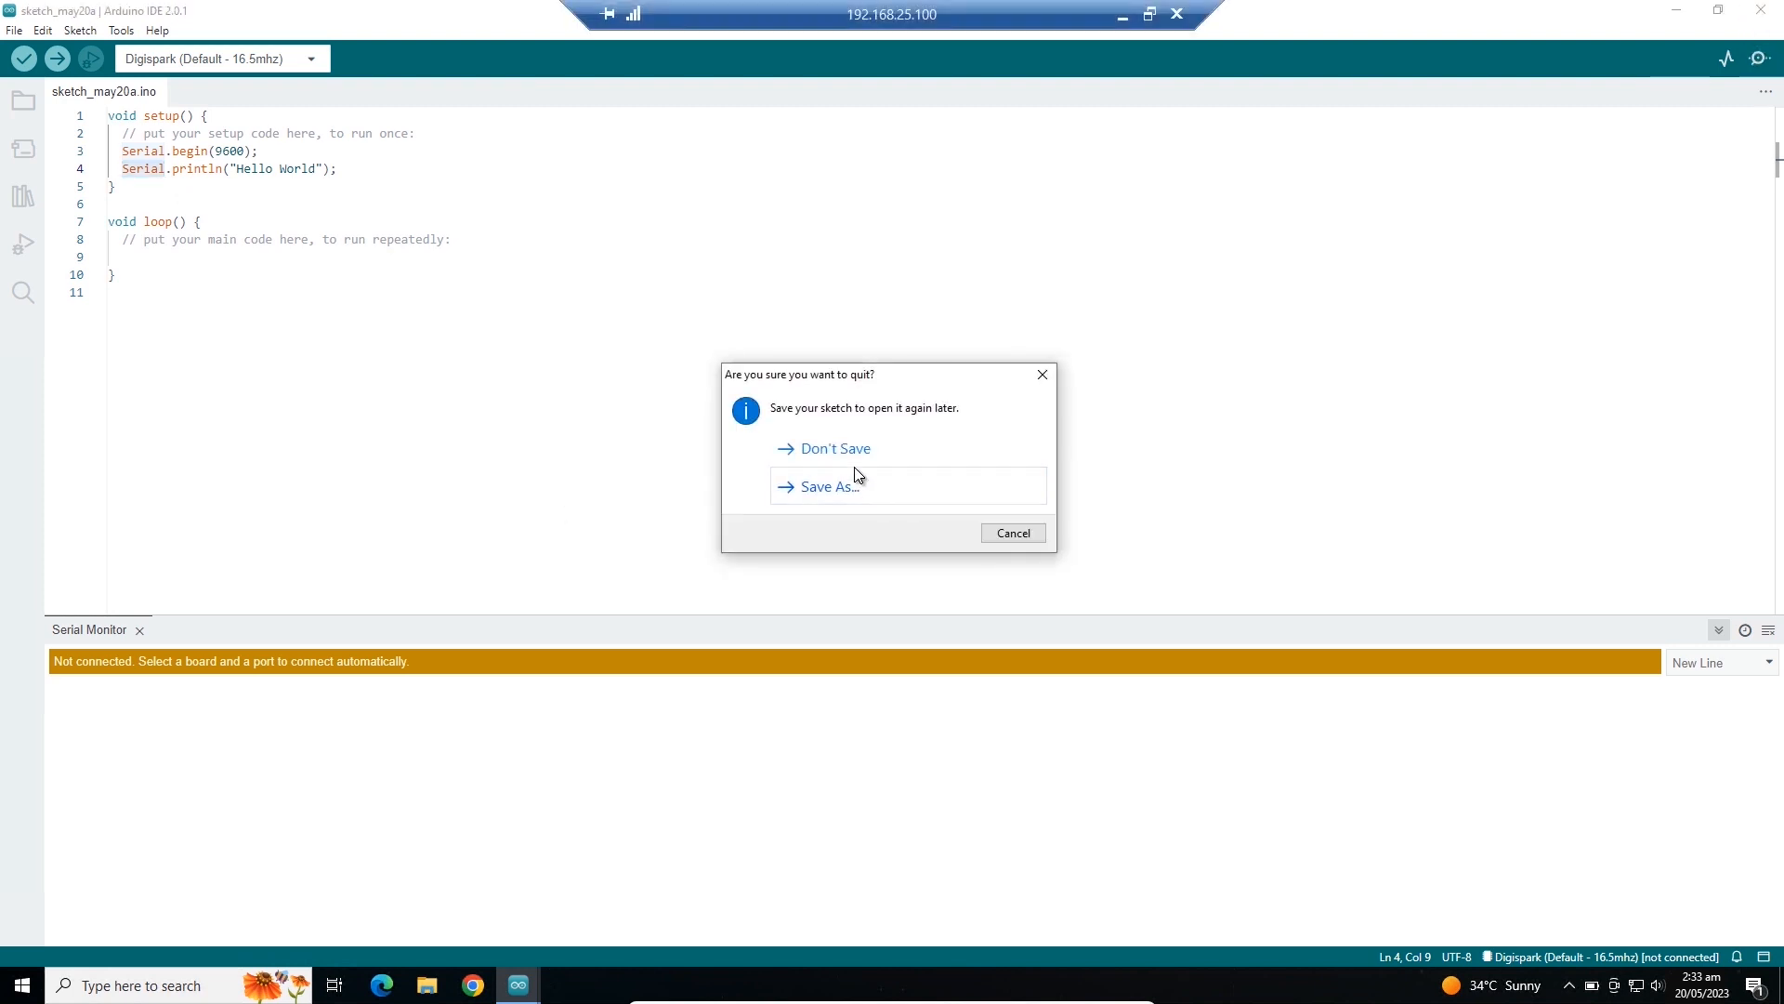
pyautogui.click(834, 448)
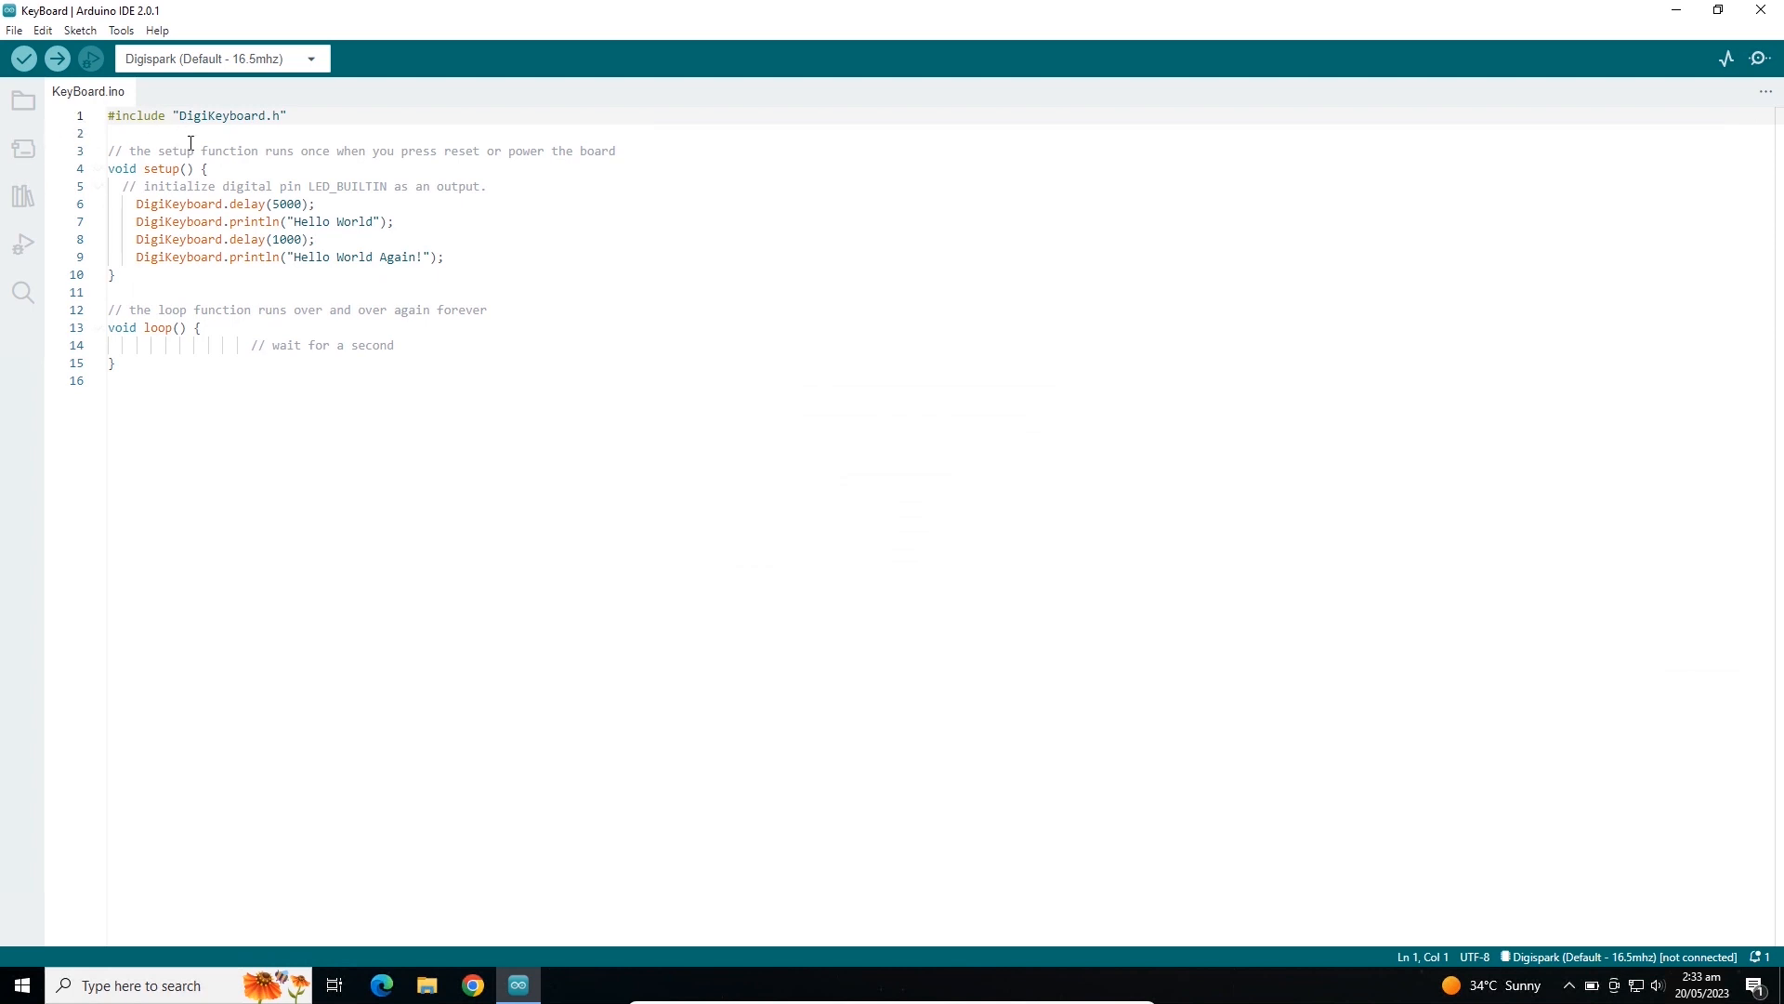
pyautogui.moveTo(226, 115)
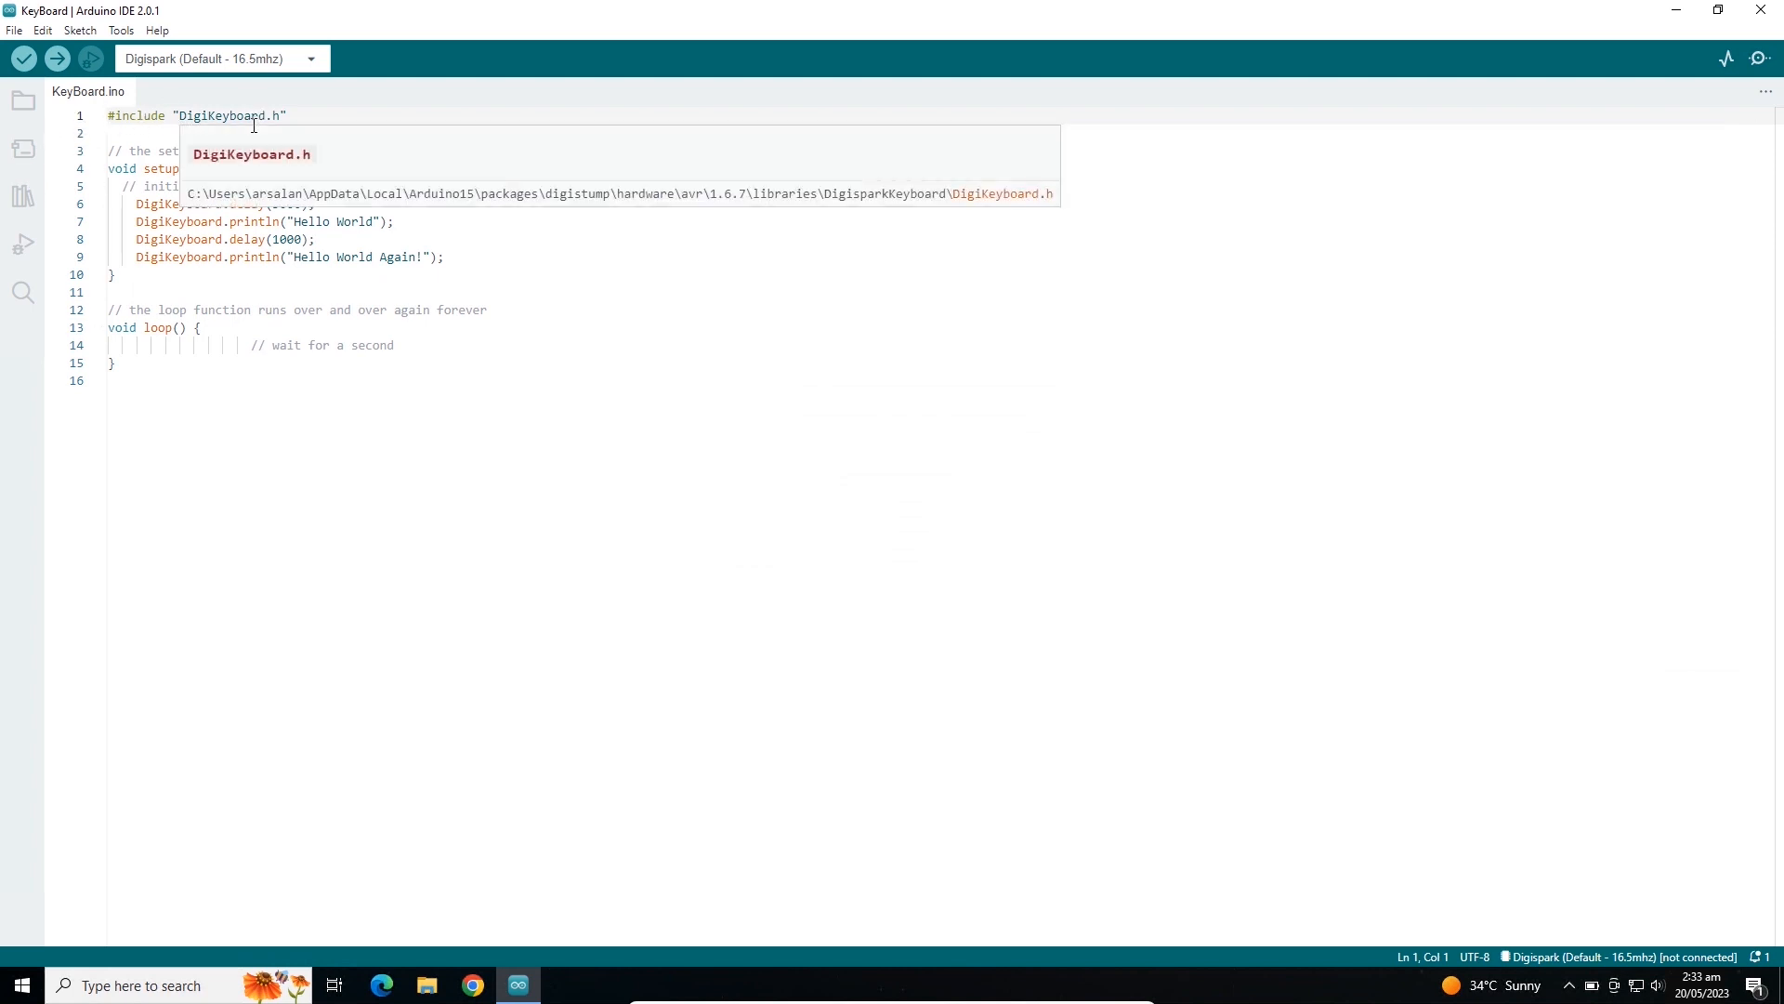
pyautogui.click(119, 30)
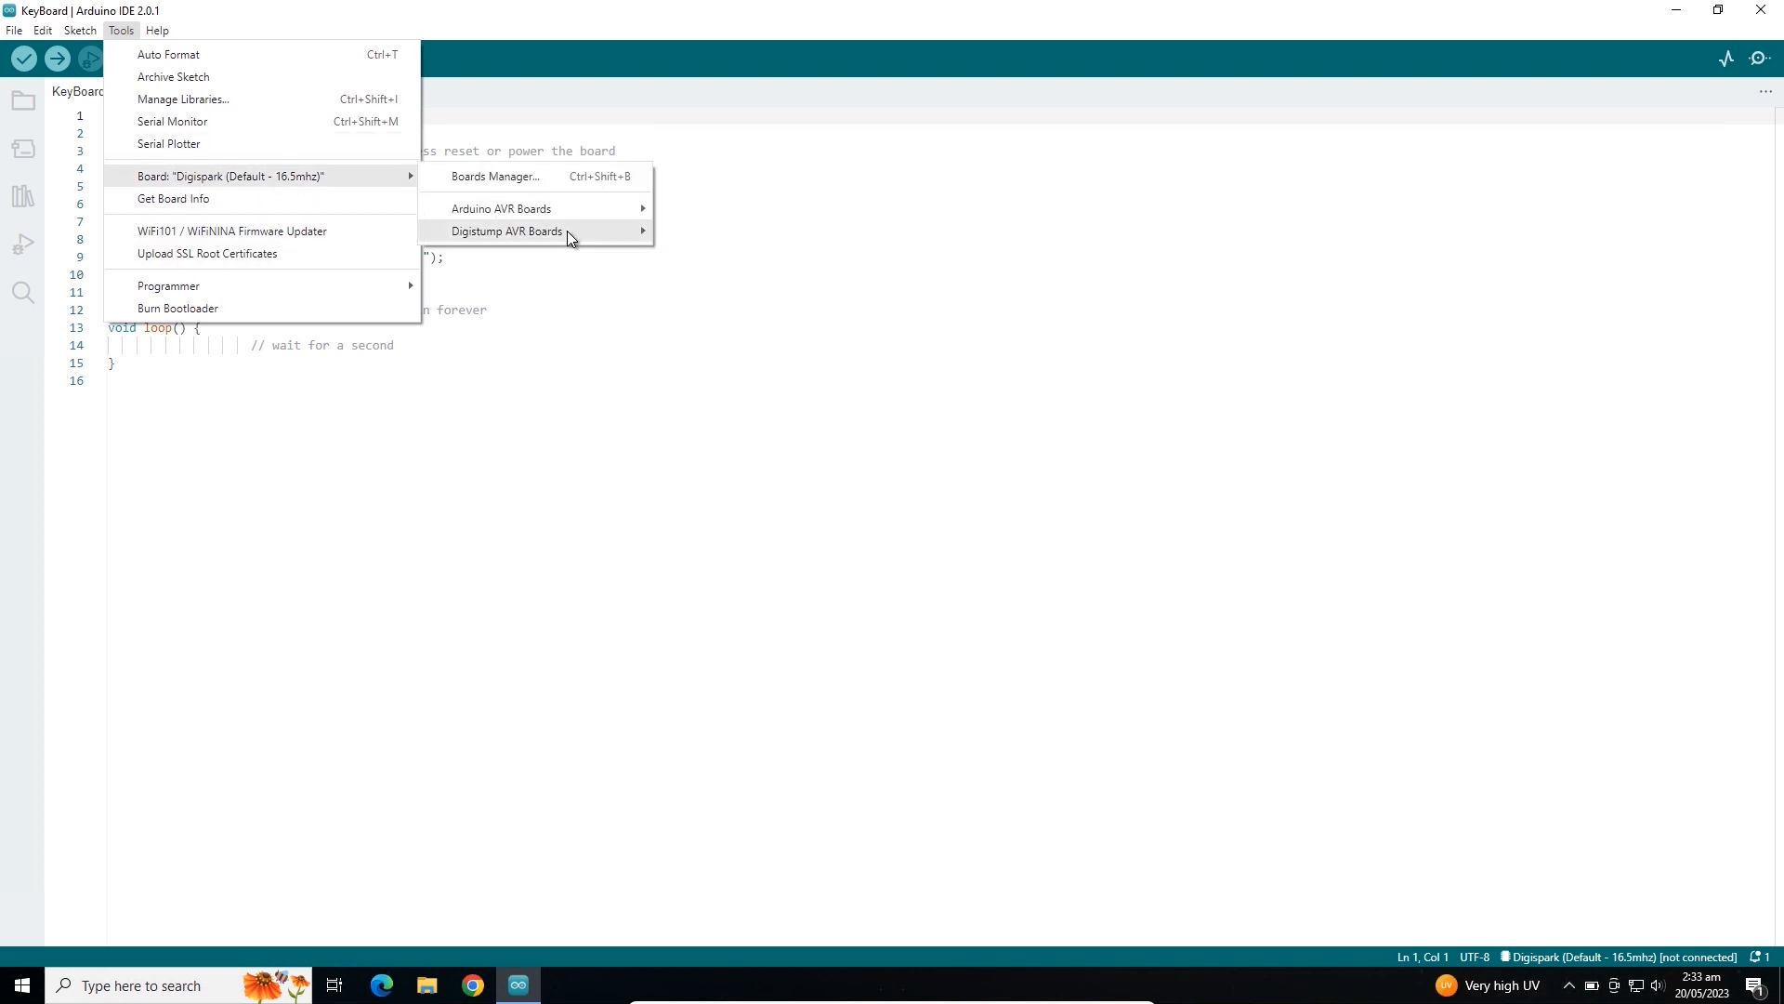
pyautogui.moveTo(508, 230)
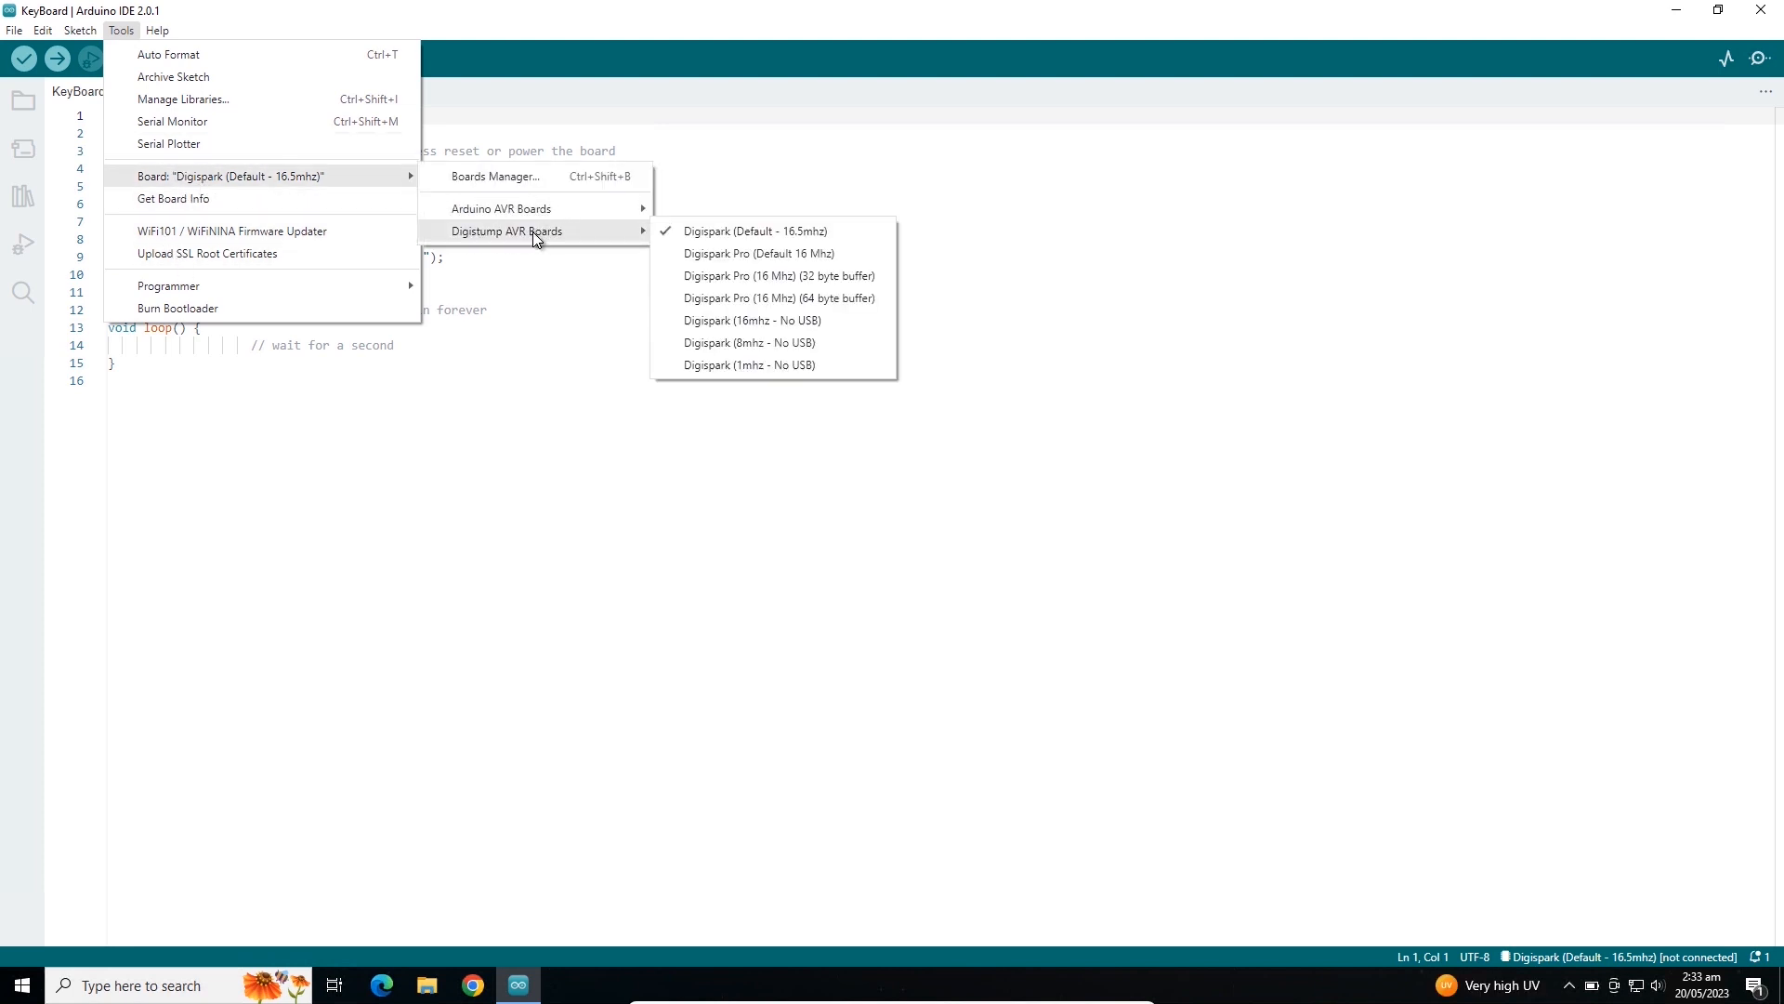
pyautogui.moveTo(751, 230)
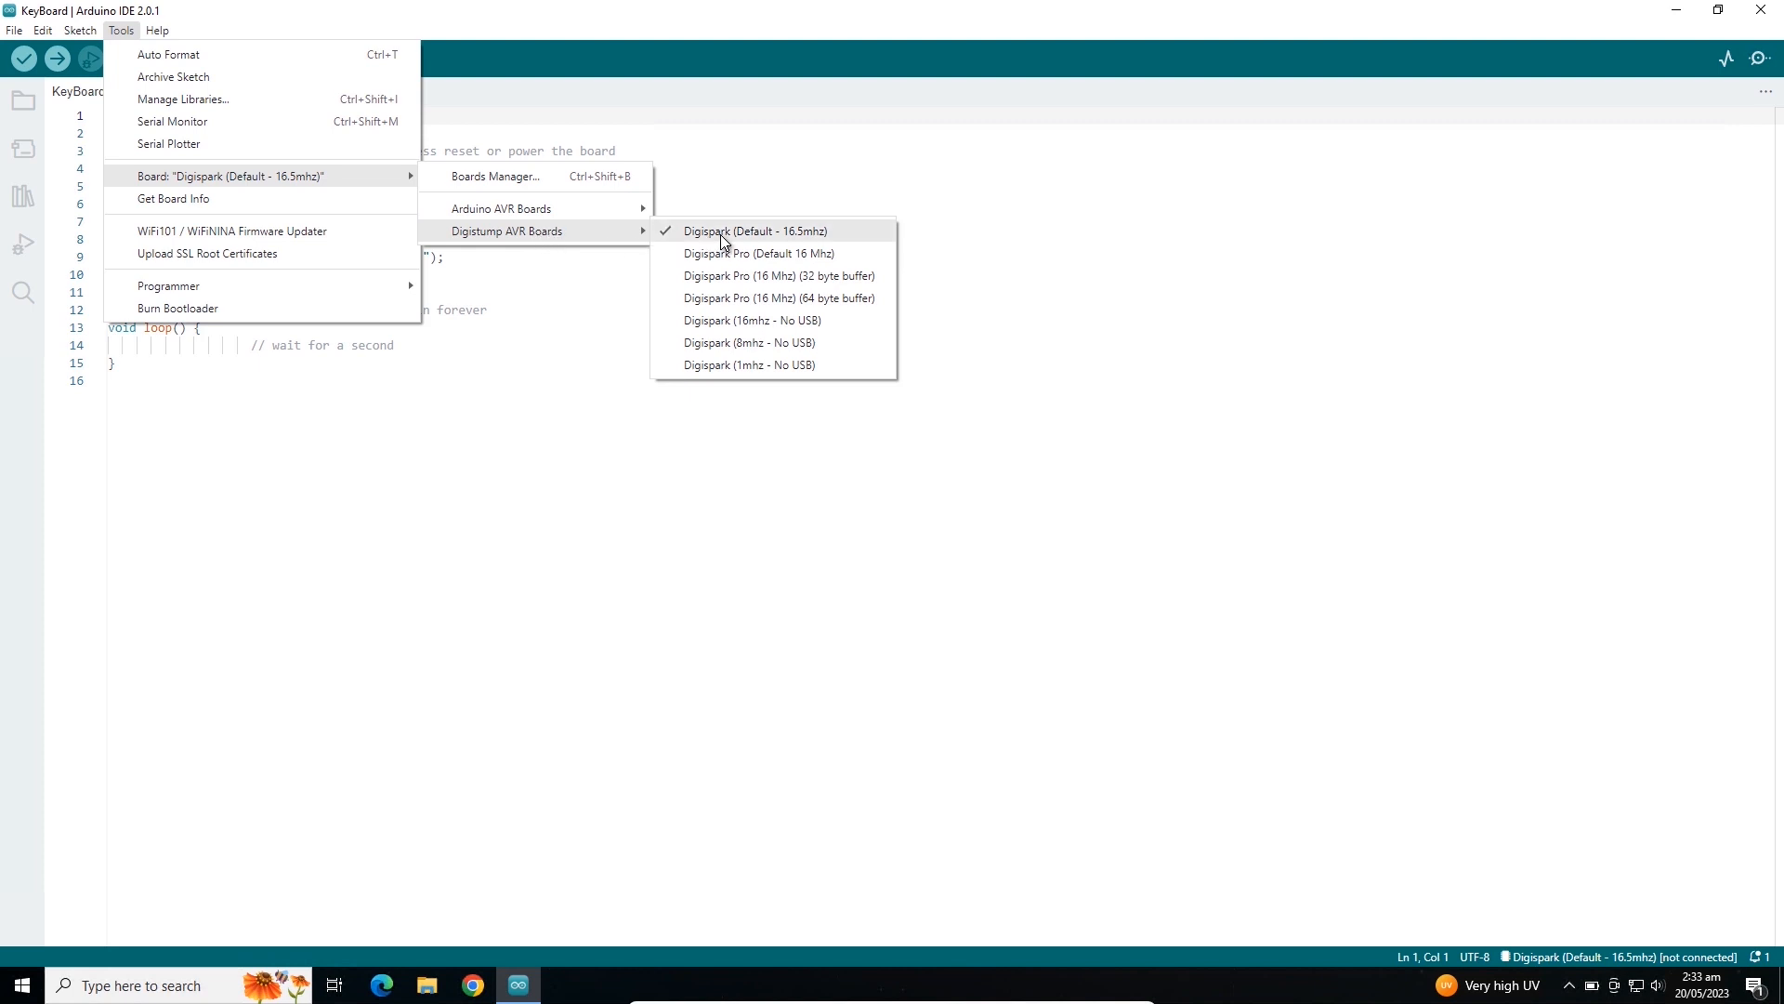
pyautogui.moveTo(847, 236)
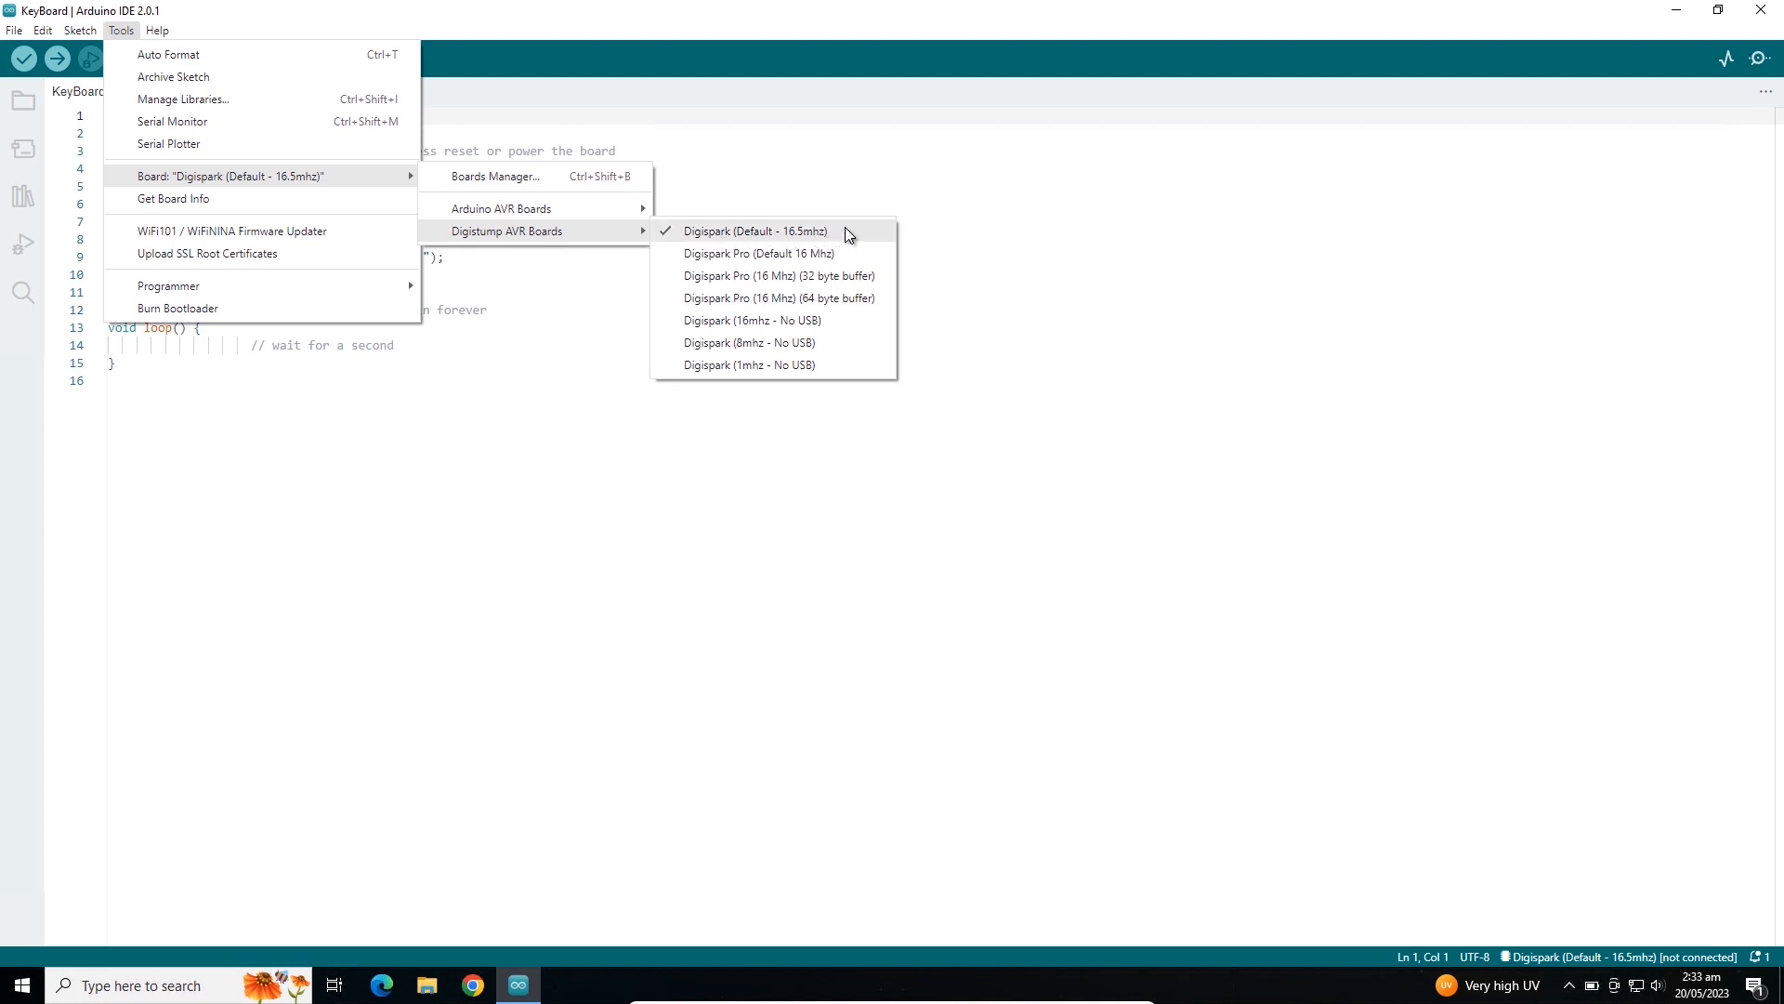
pyautogui.click(755, 230)
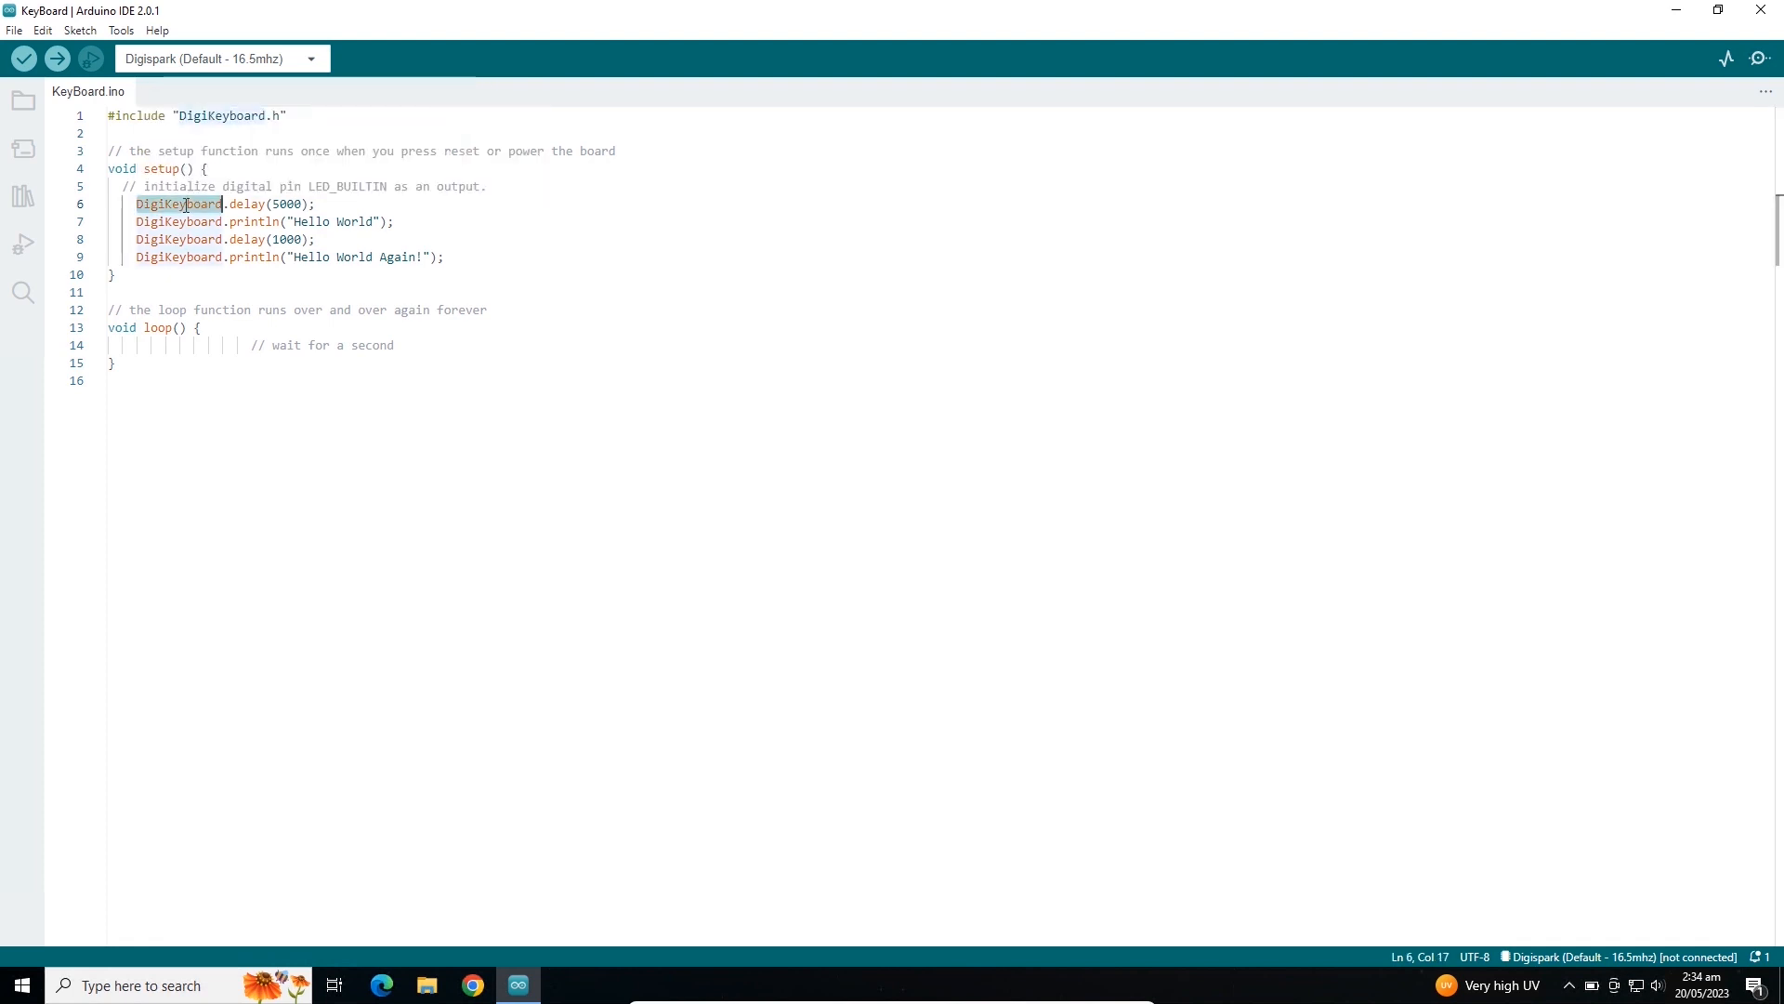
pyautogui.doubleClick(244, 204)
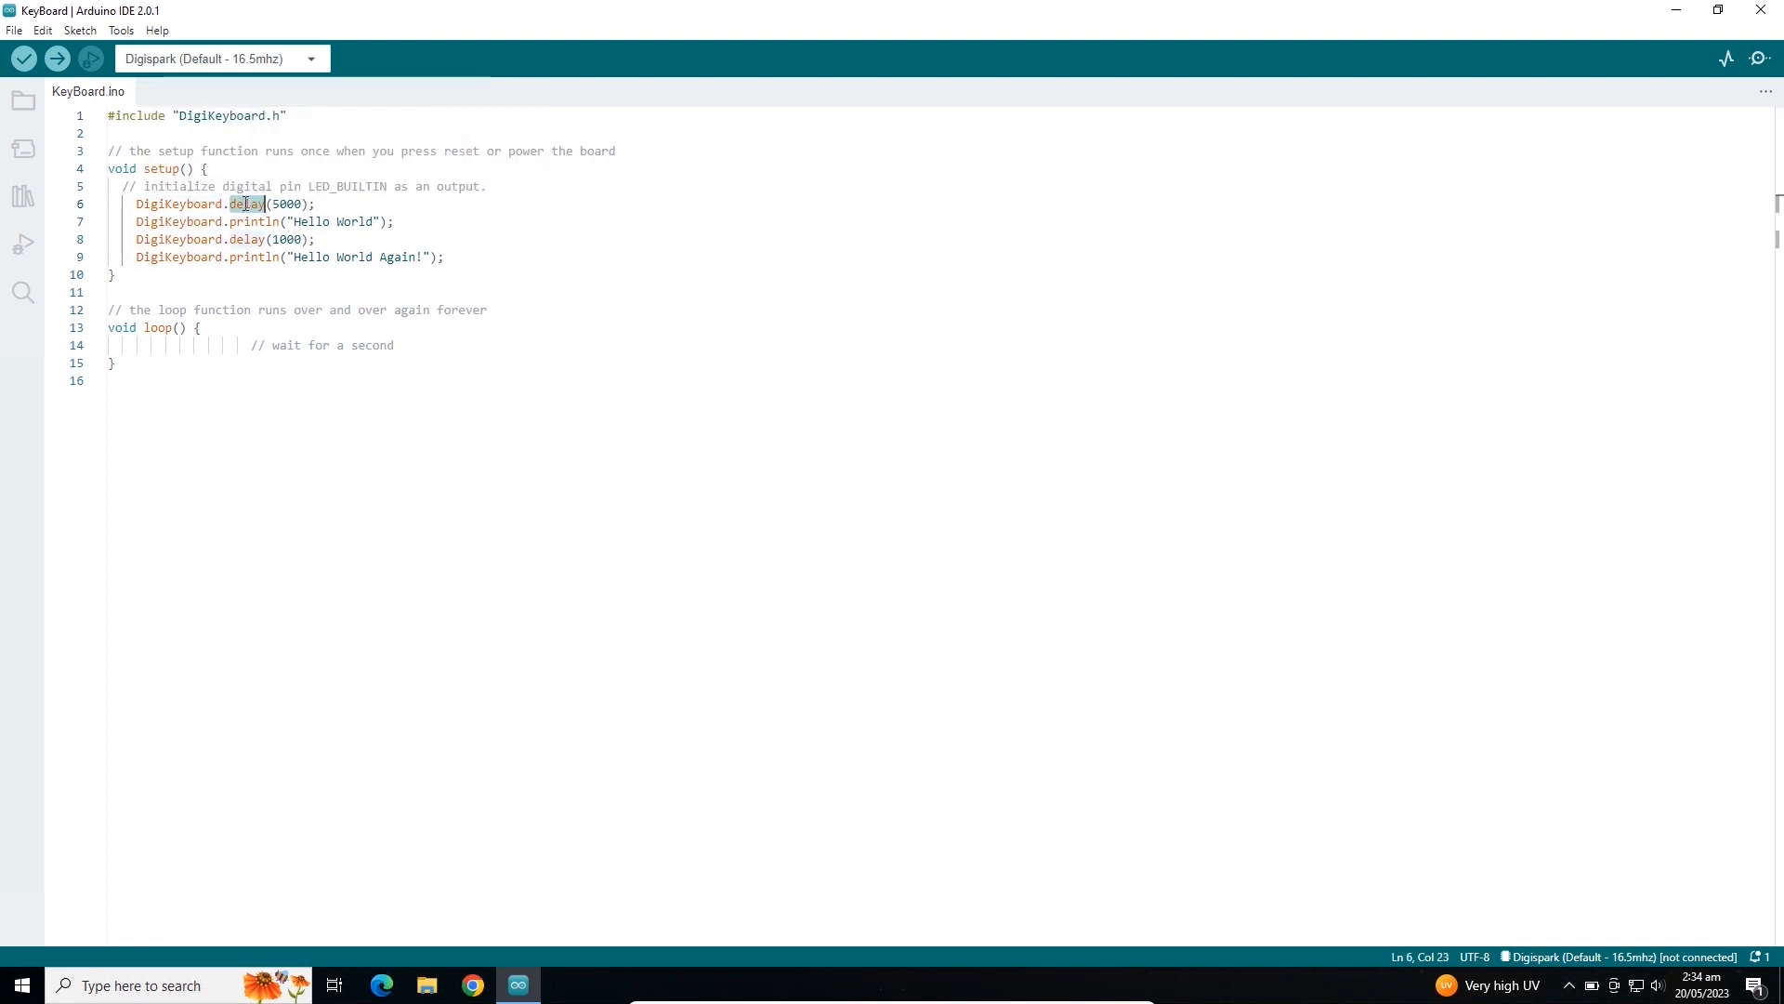
pyautogui.doubleClick(243, 204)
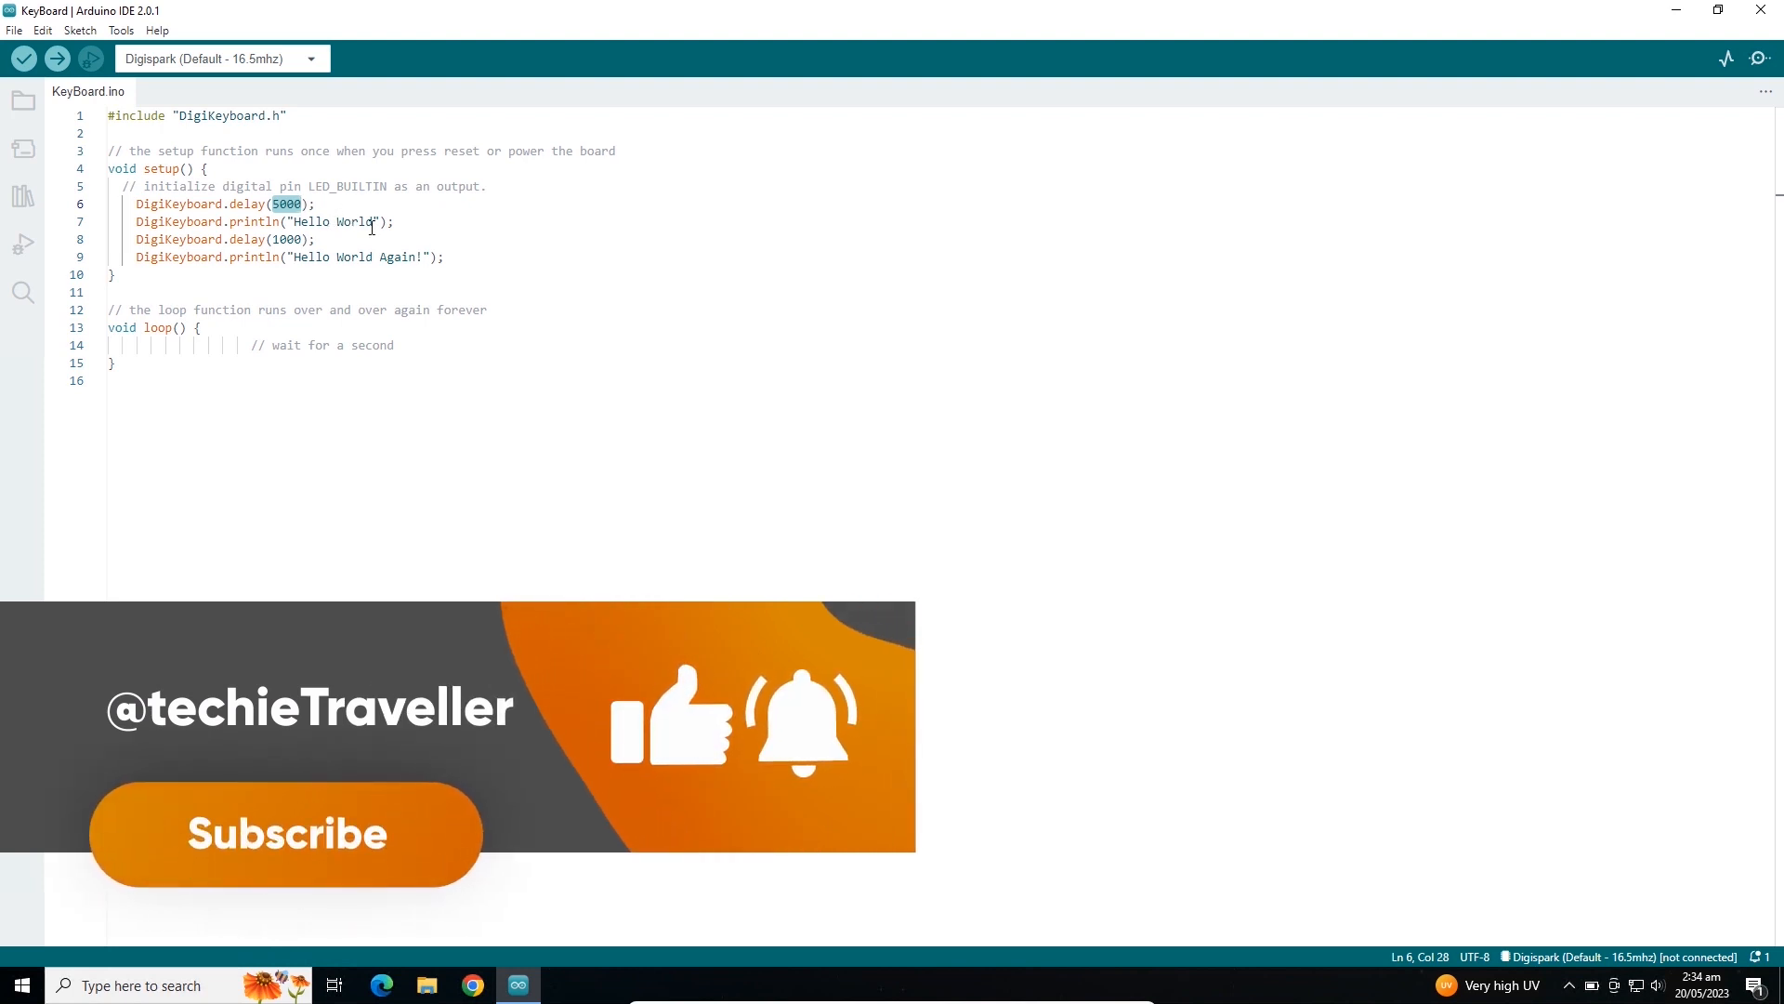
pyautogui.doubleClick(286, 240)
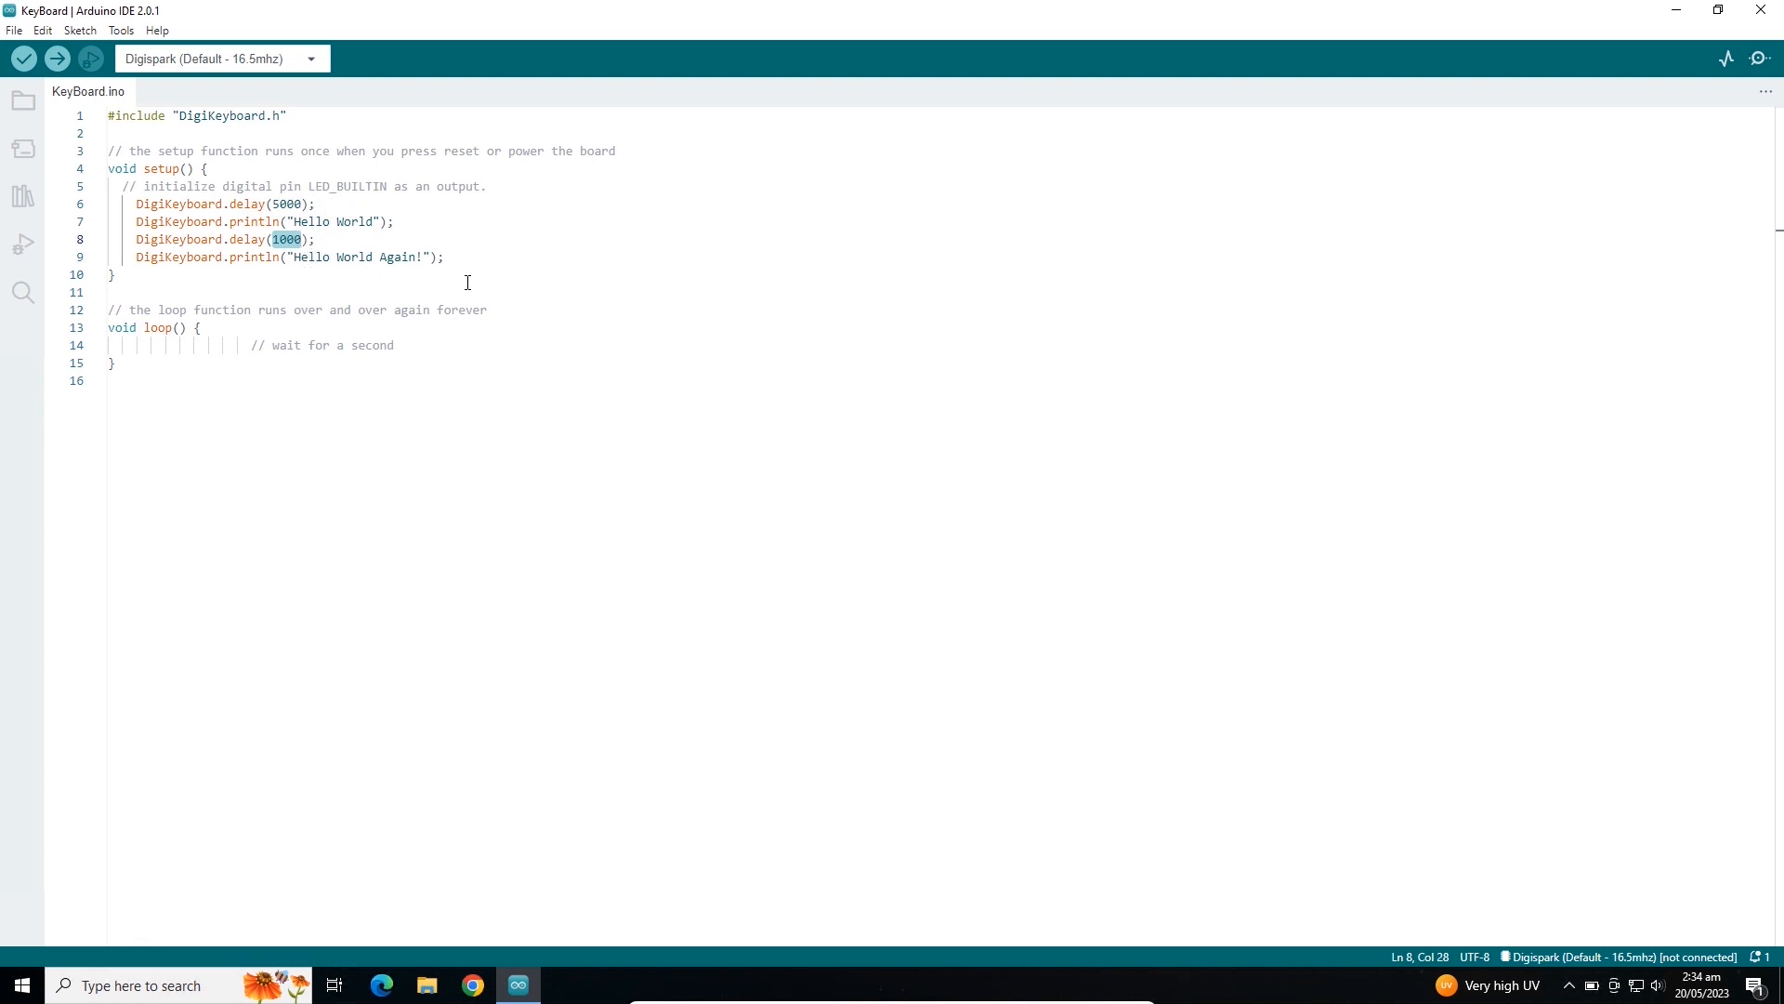
pyautogui.moveTo(271, 598)
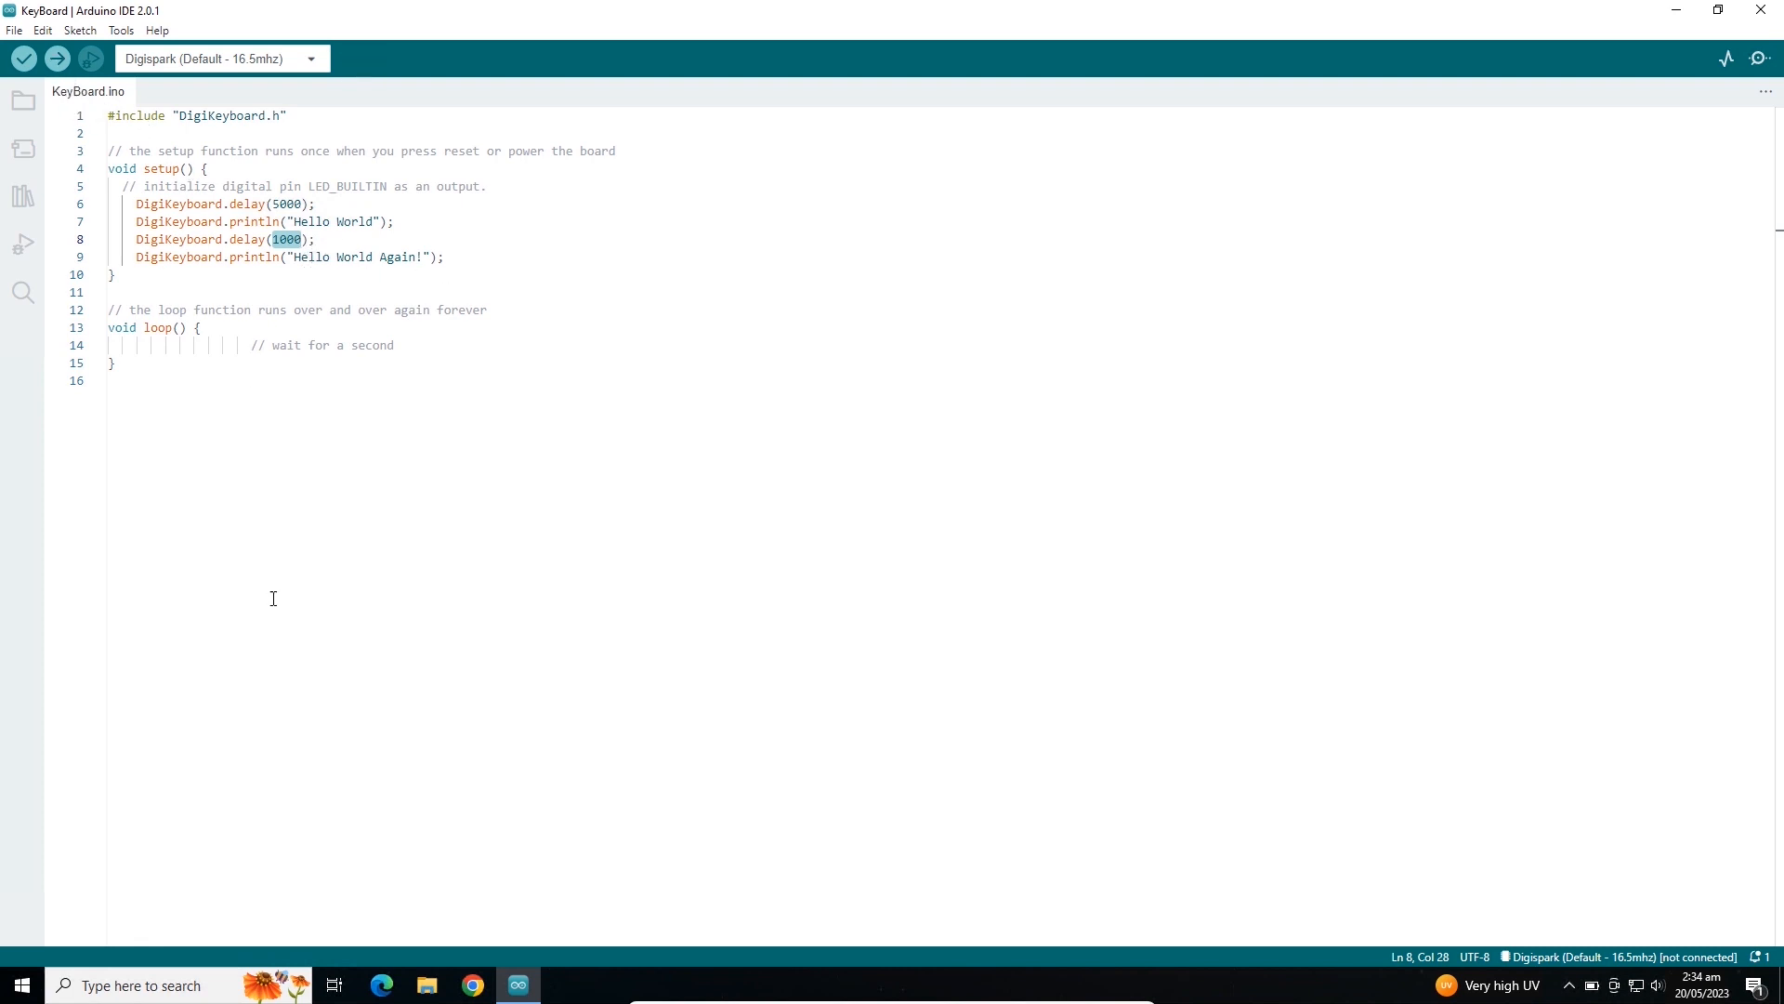
pyautogui.click(56, 58)
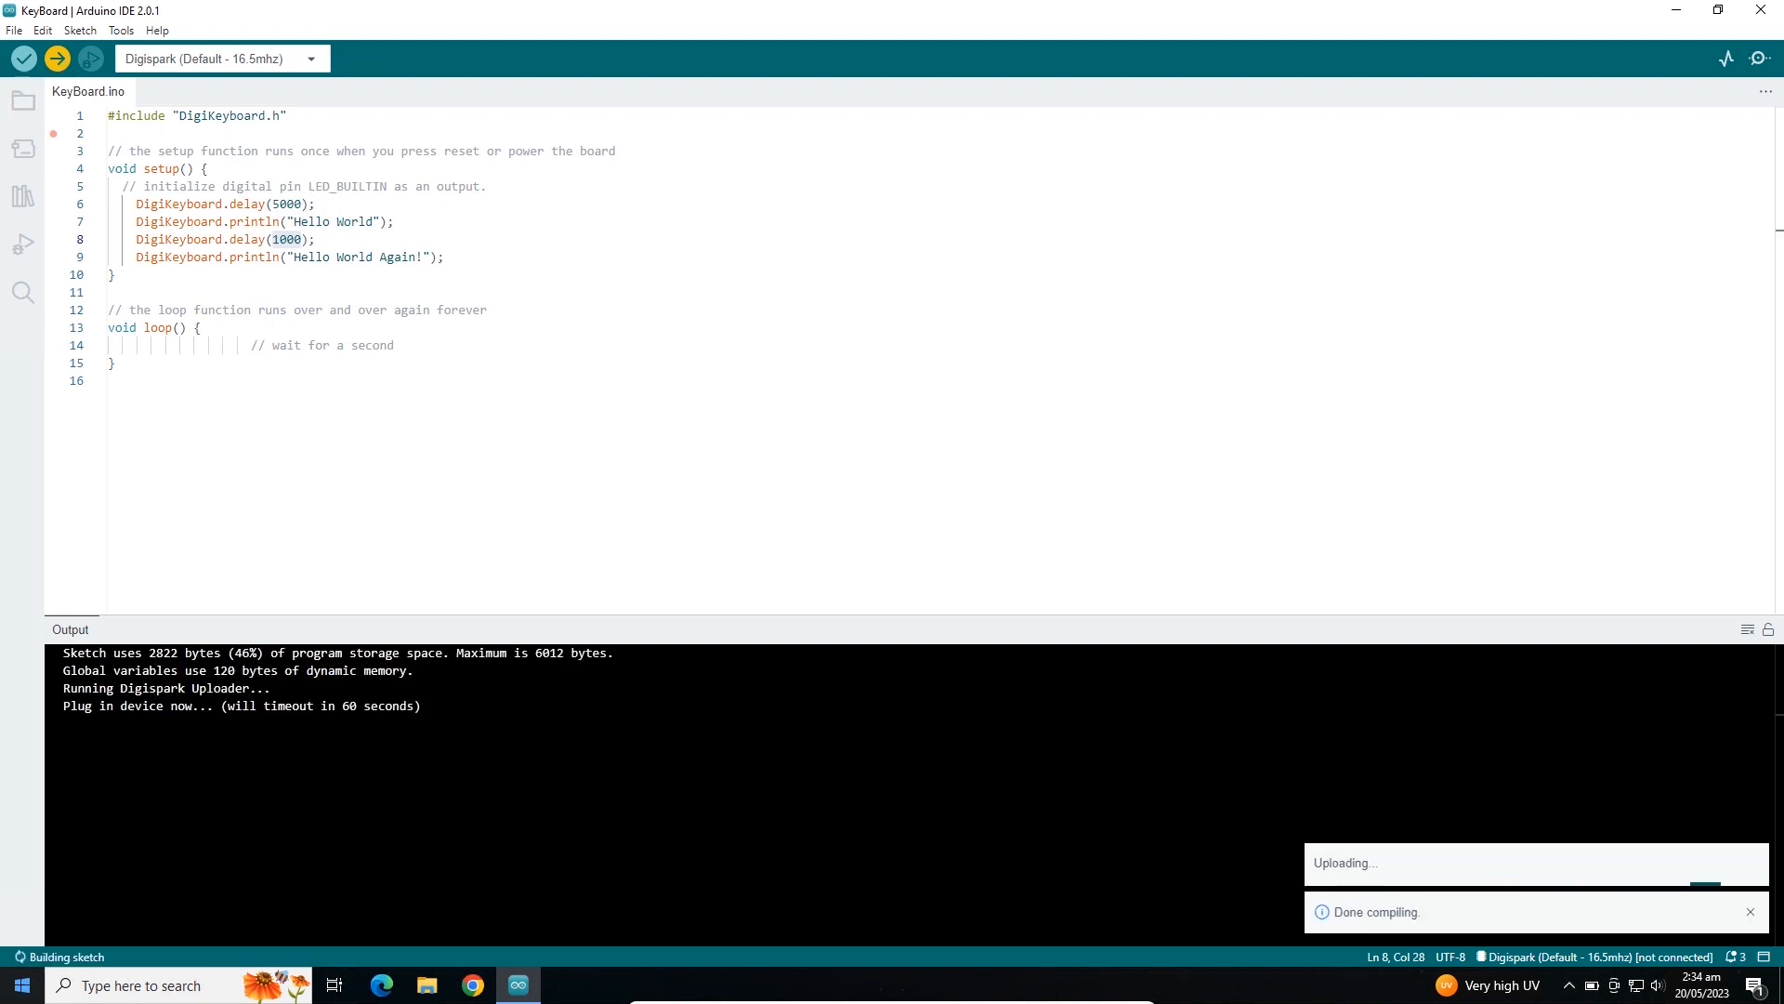
# Dismiss the compile notice, launch Notepad, and let the Digispark type 'Hello World' there.
pyautogui.click(19, 985)
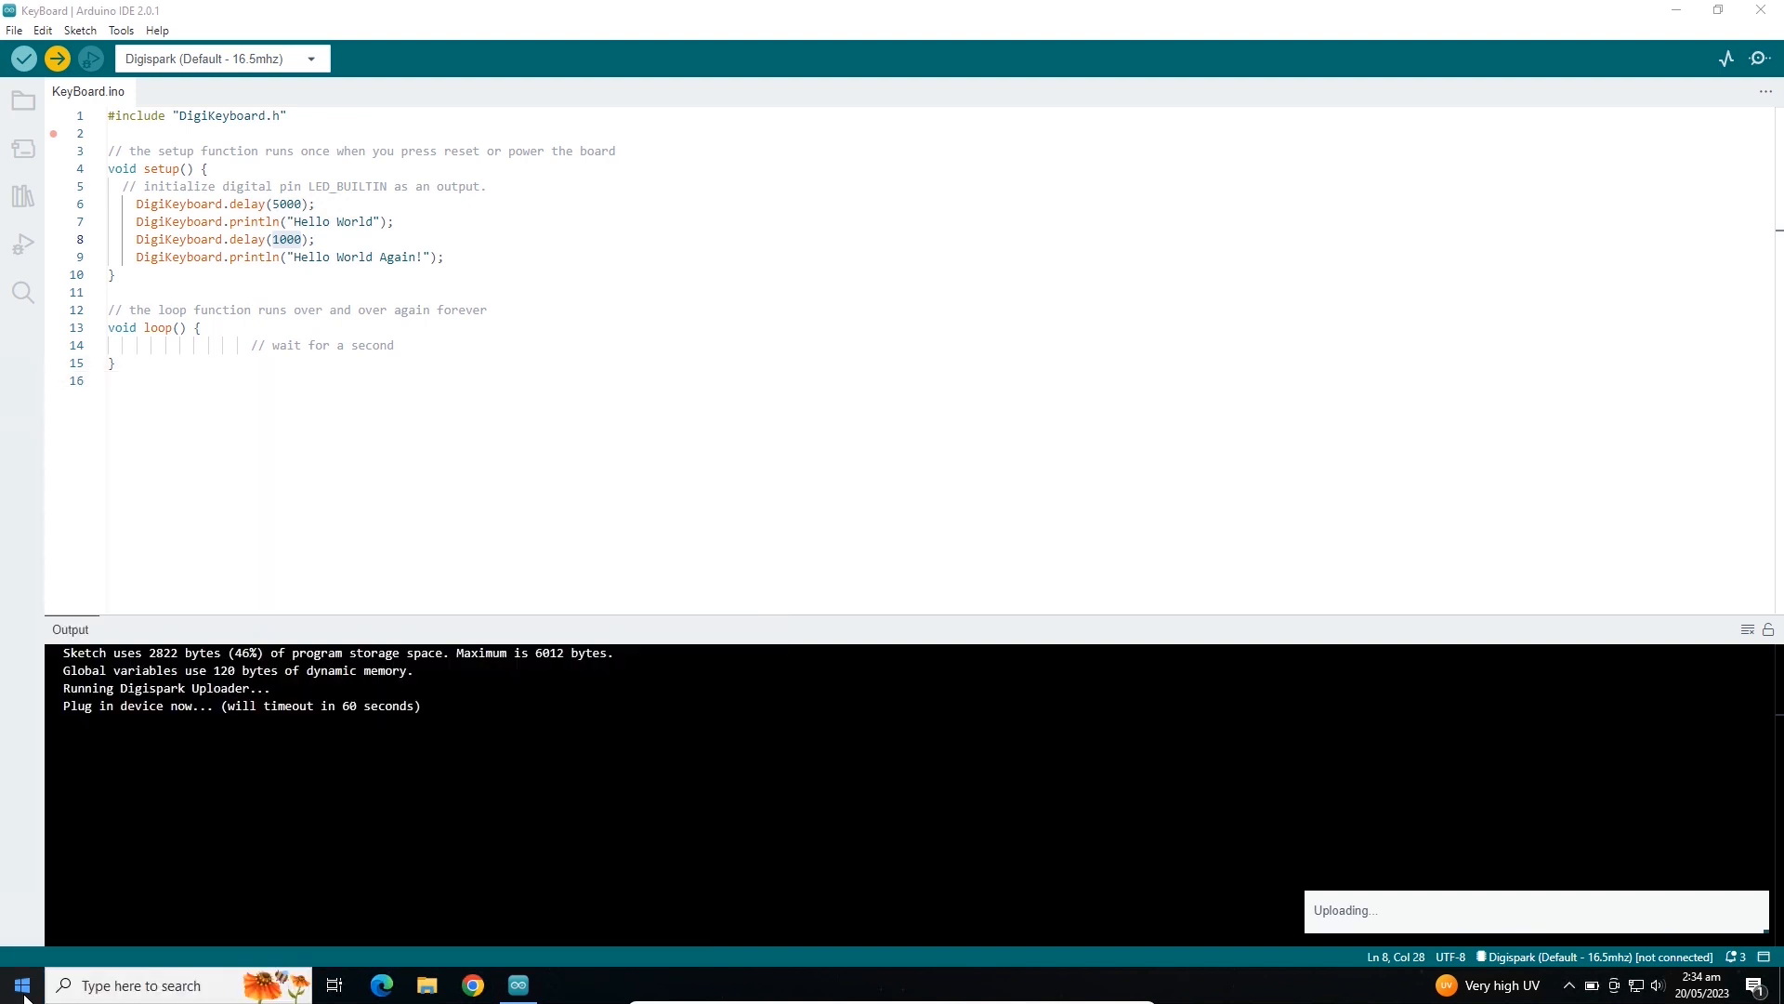
pyautogui.click(562, 985)
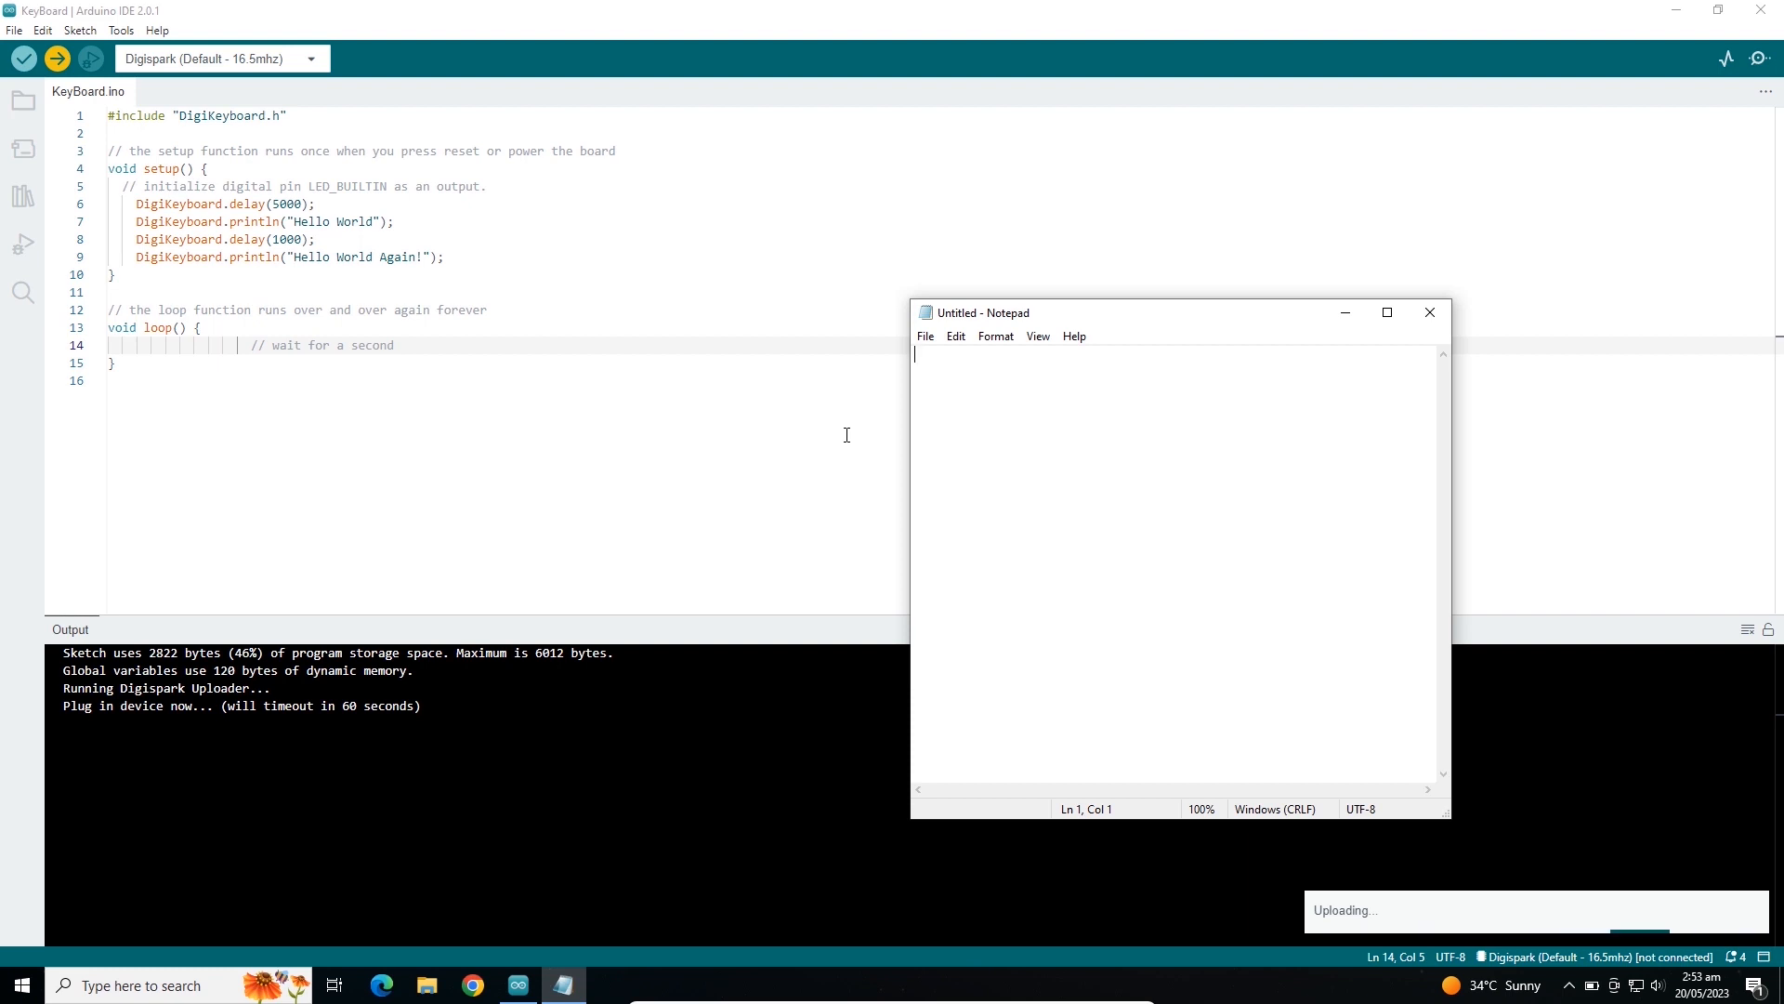
pyautogui.moveTo(909, 498)
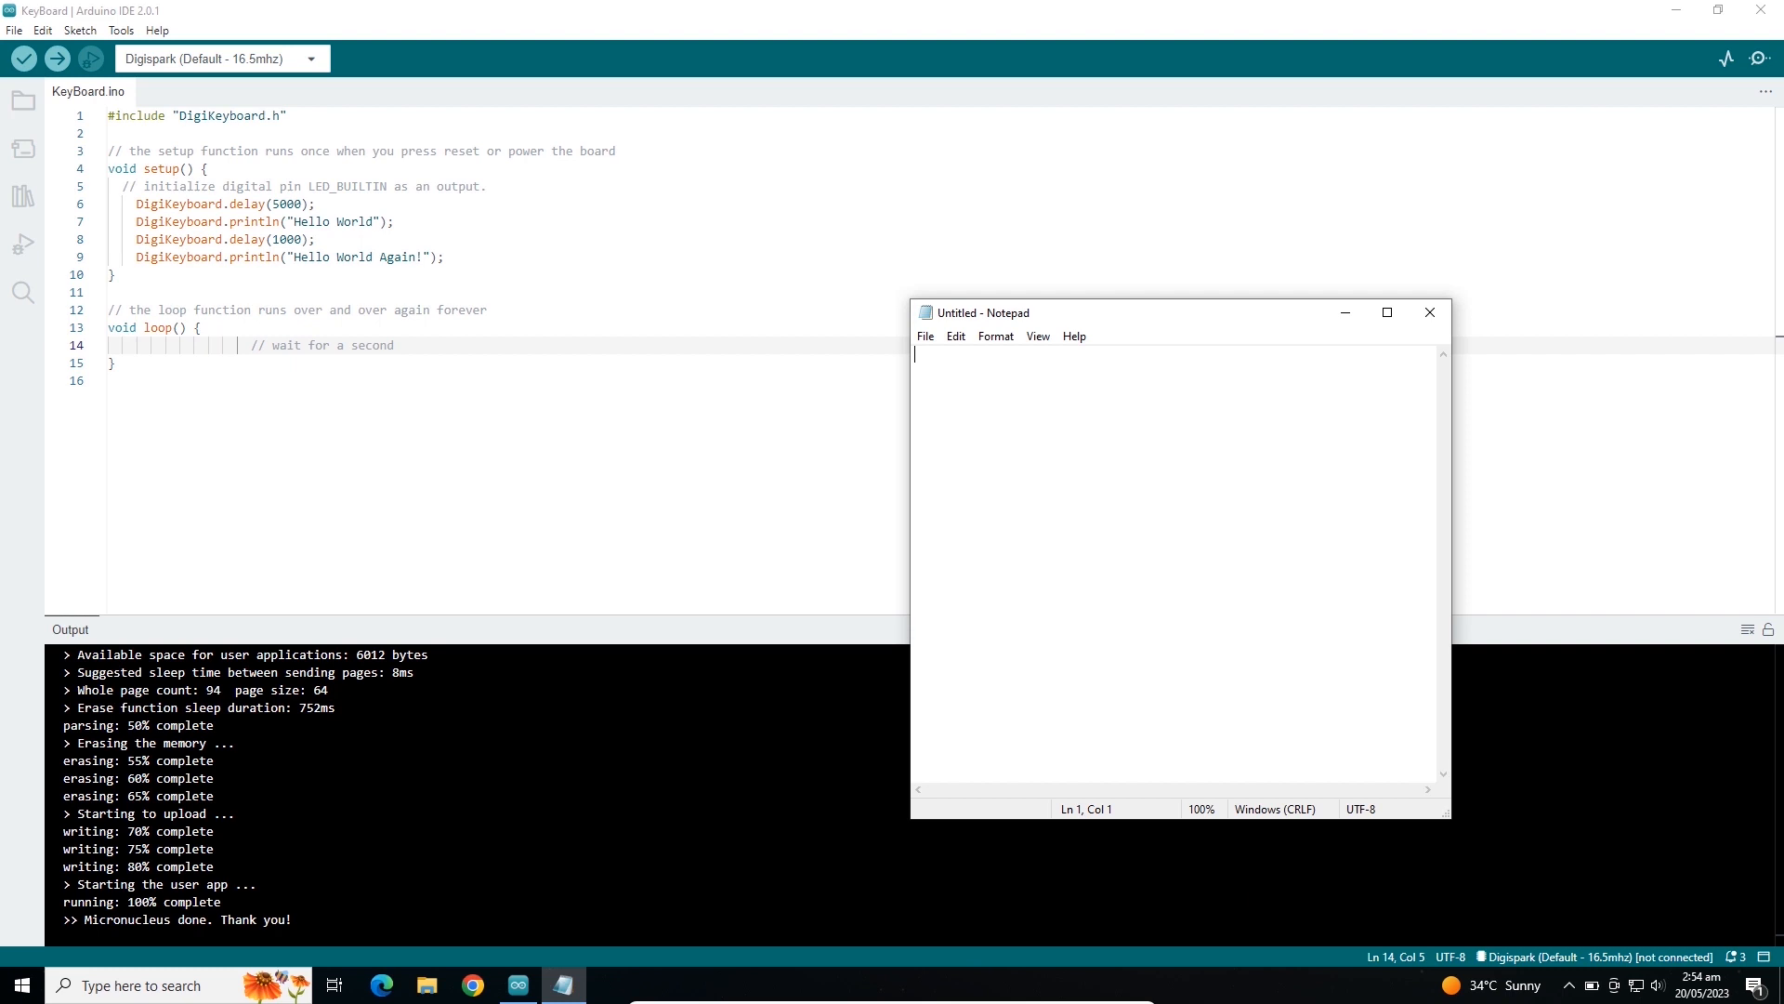
pyautogui.write('Hello World')
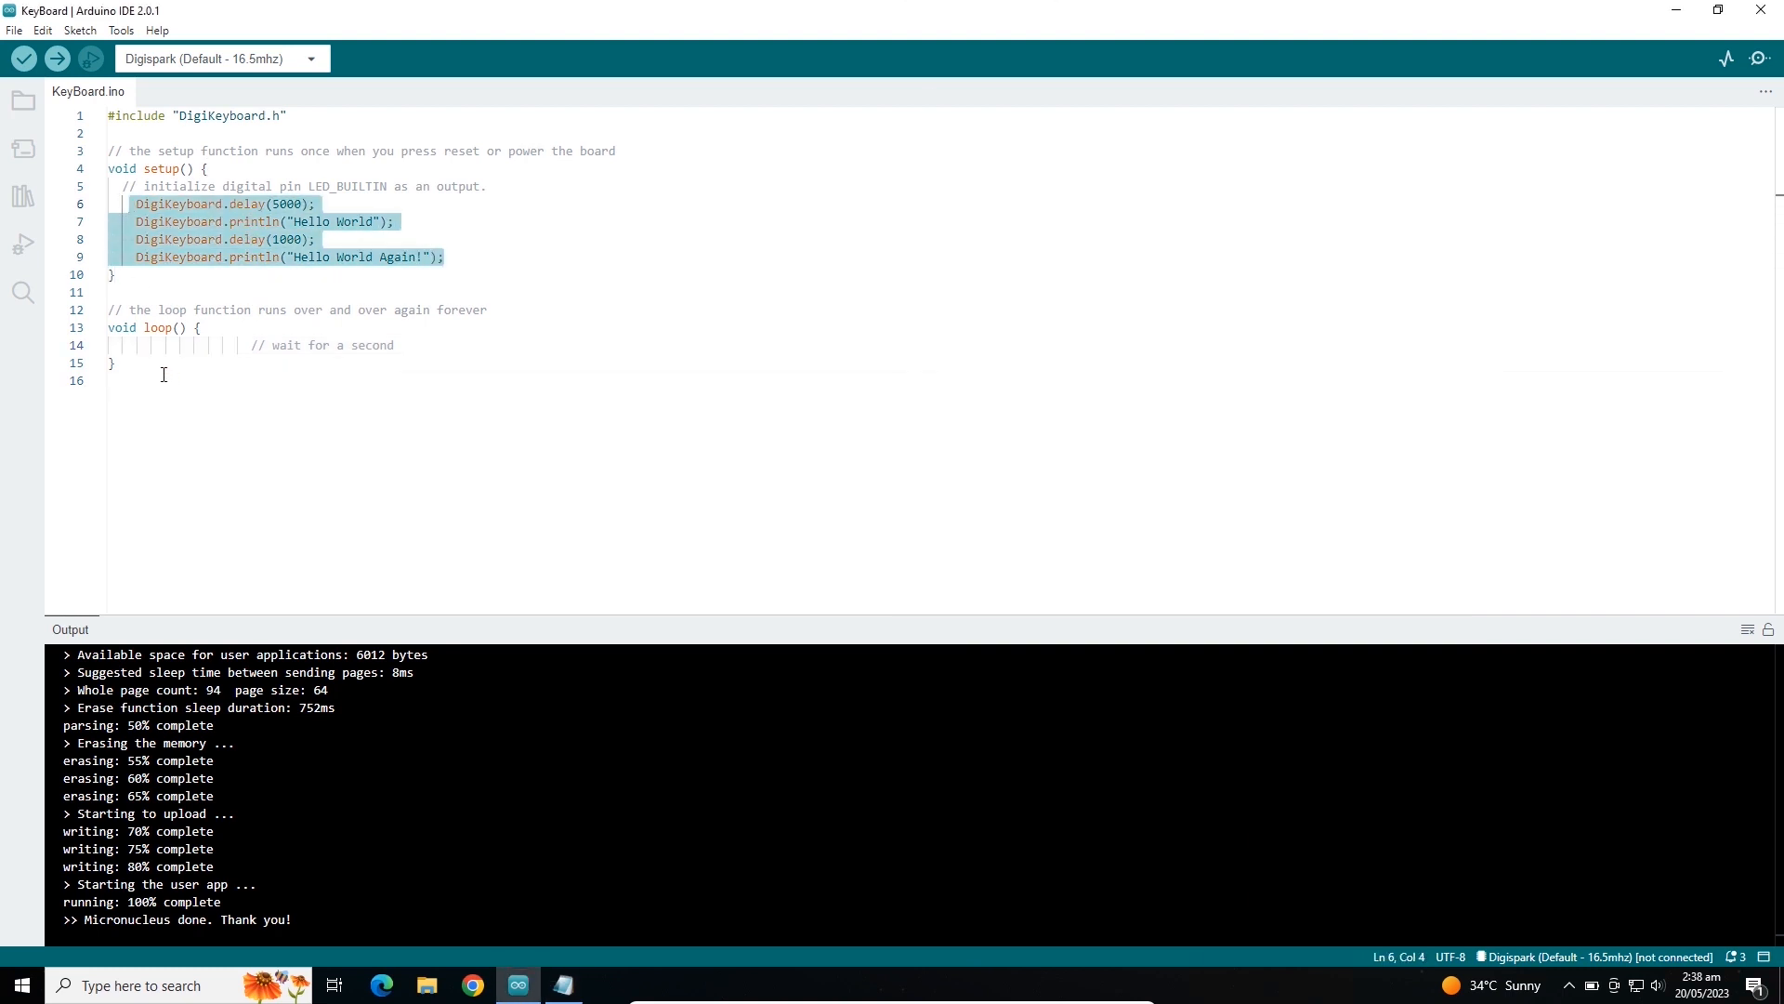
# Move the DigiKeyboard lines into loop(), comment out the setup copies with Ctrl+/, and upload.
pyautogui.click(199, 346)
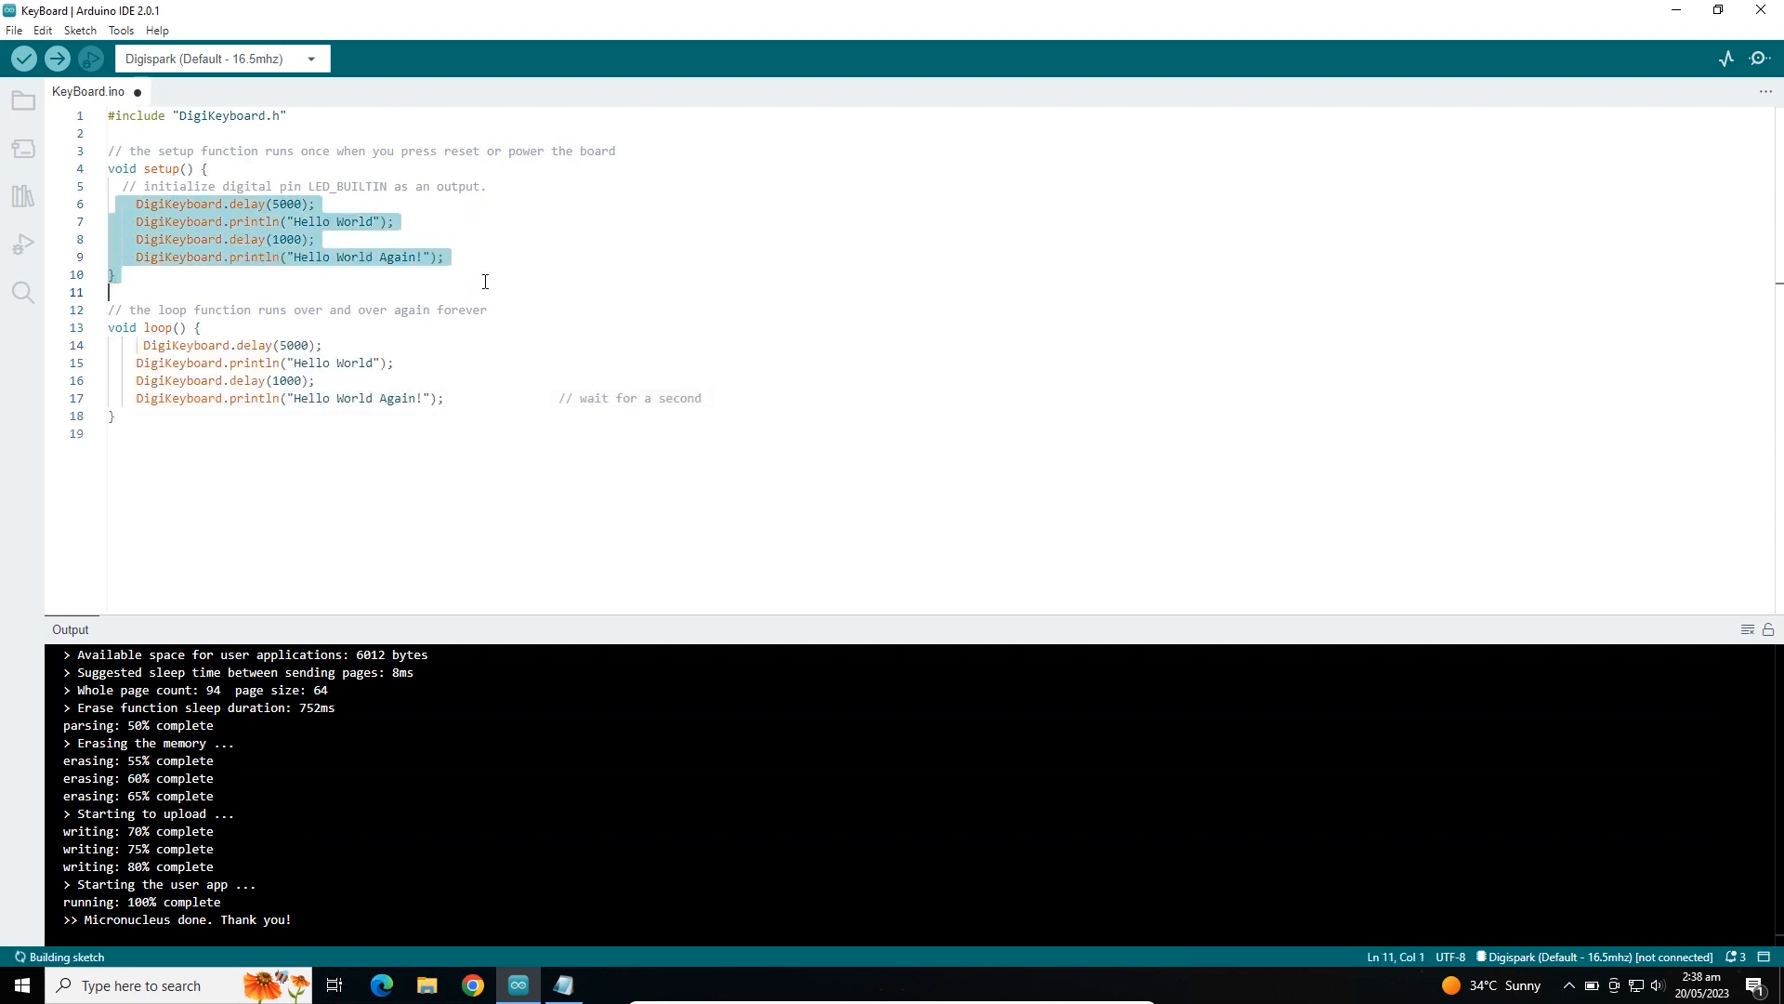
pyautogui.press('ctrl+/')
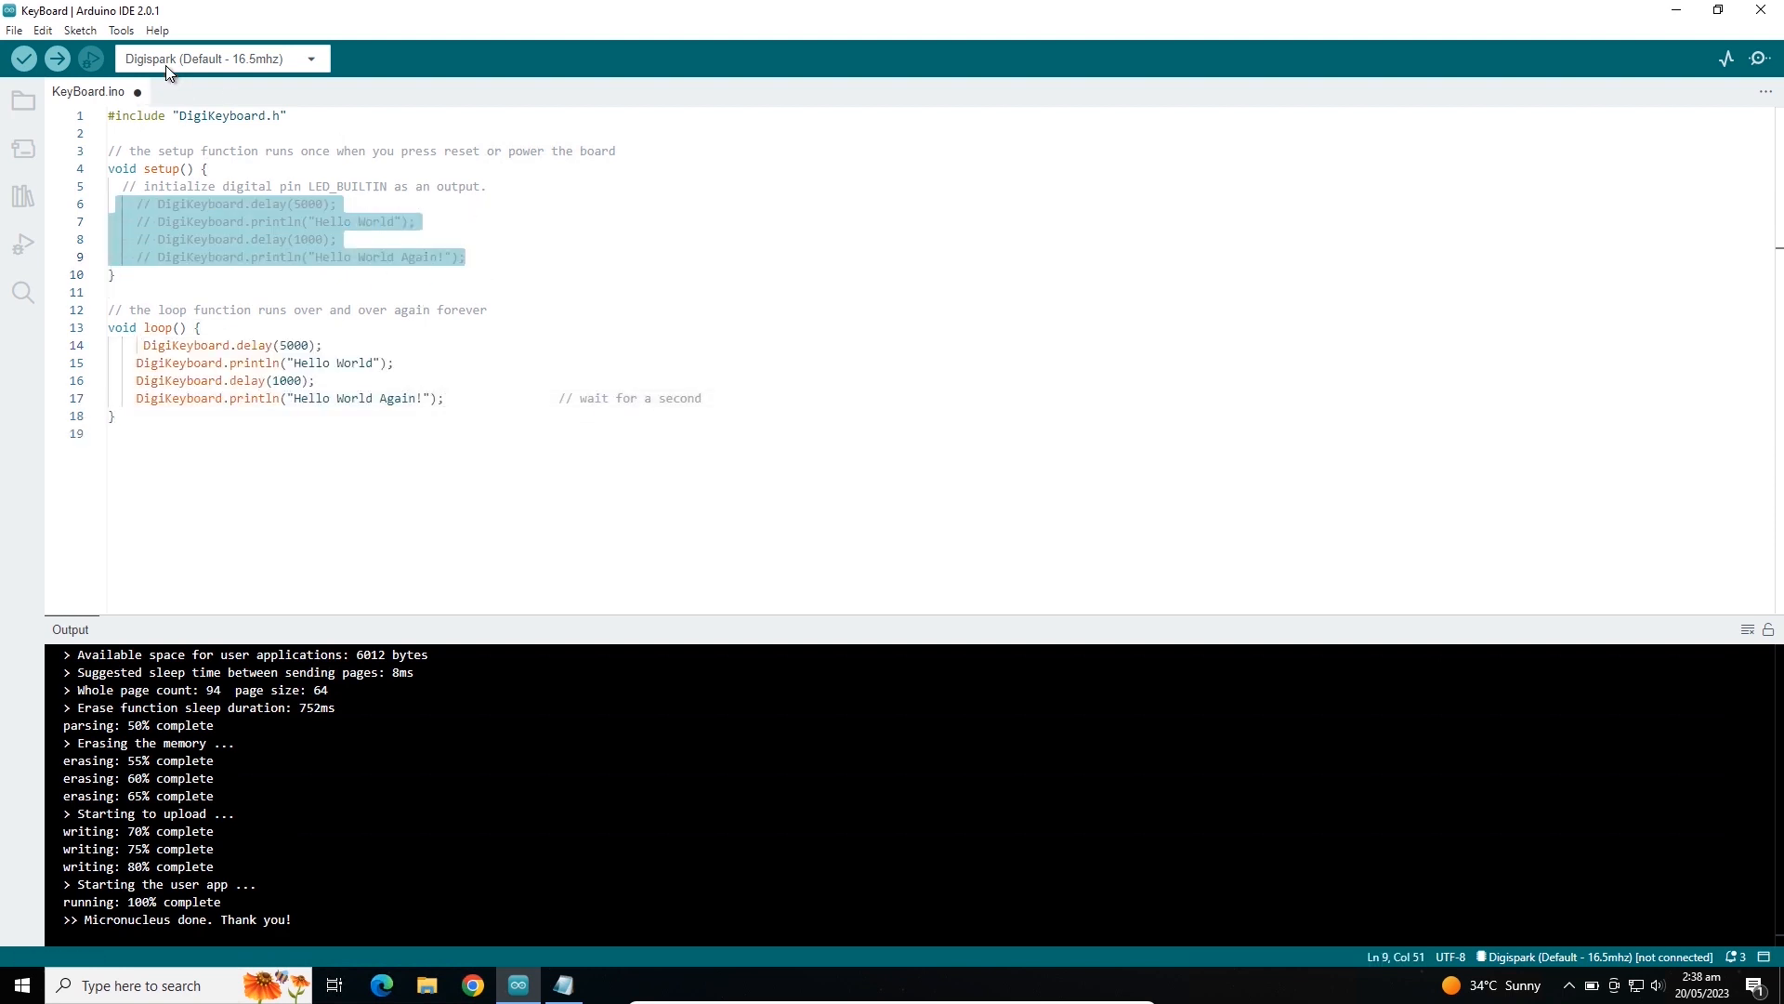
pyautogui.click(55, 58)
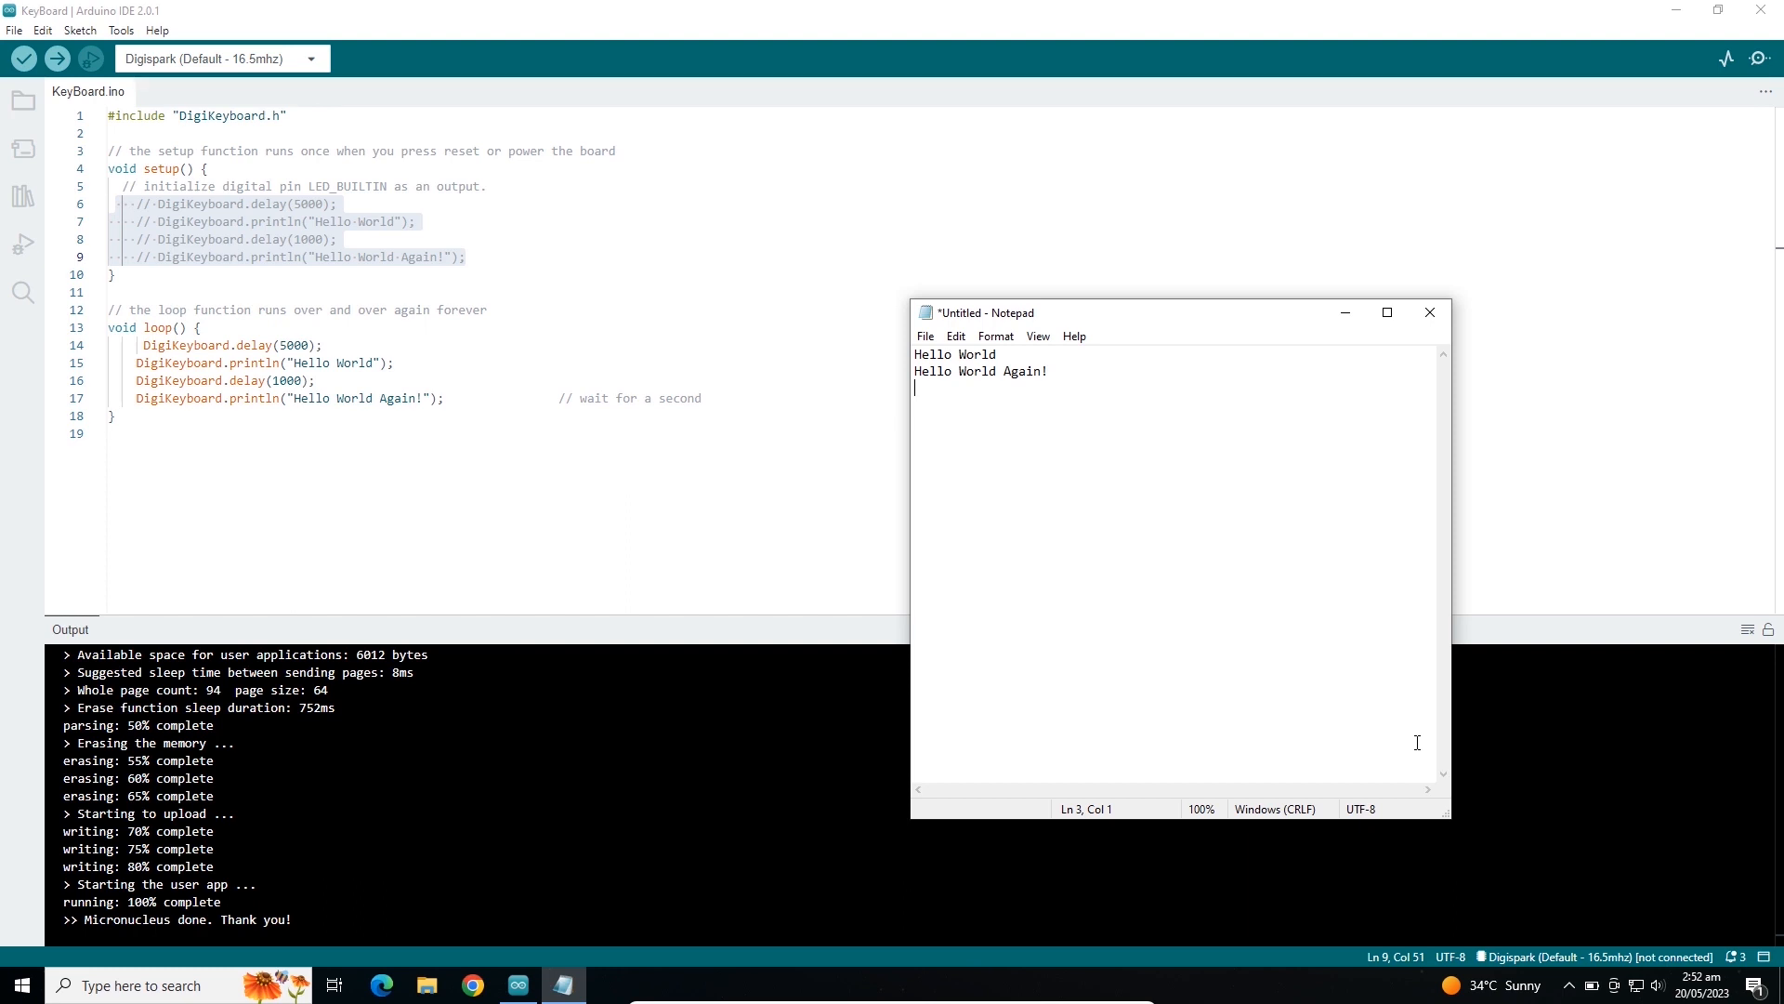
# Keep Notepad focused while the board types repeated 'Hello World' / 'Hello World Again!' pairs.
pyautogui.write('Hello World Again!')
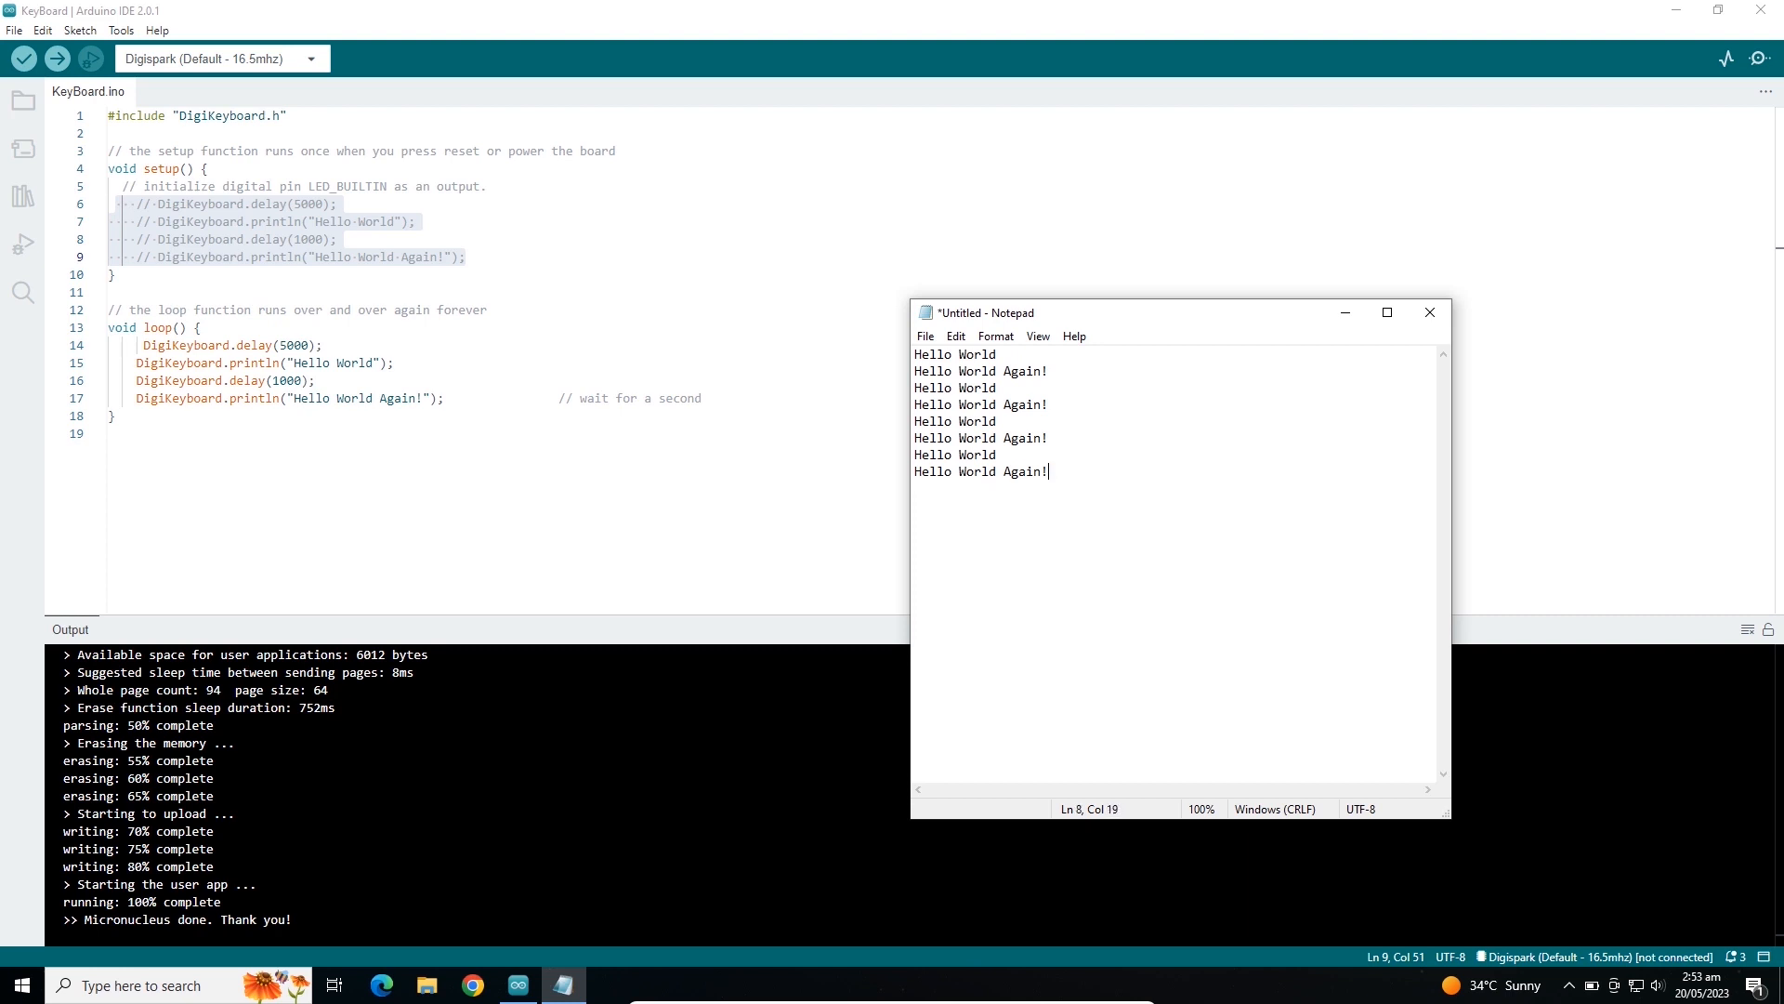
pyautogui.press('enter')
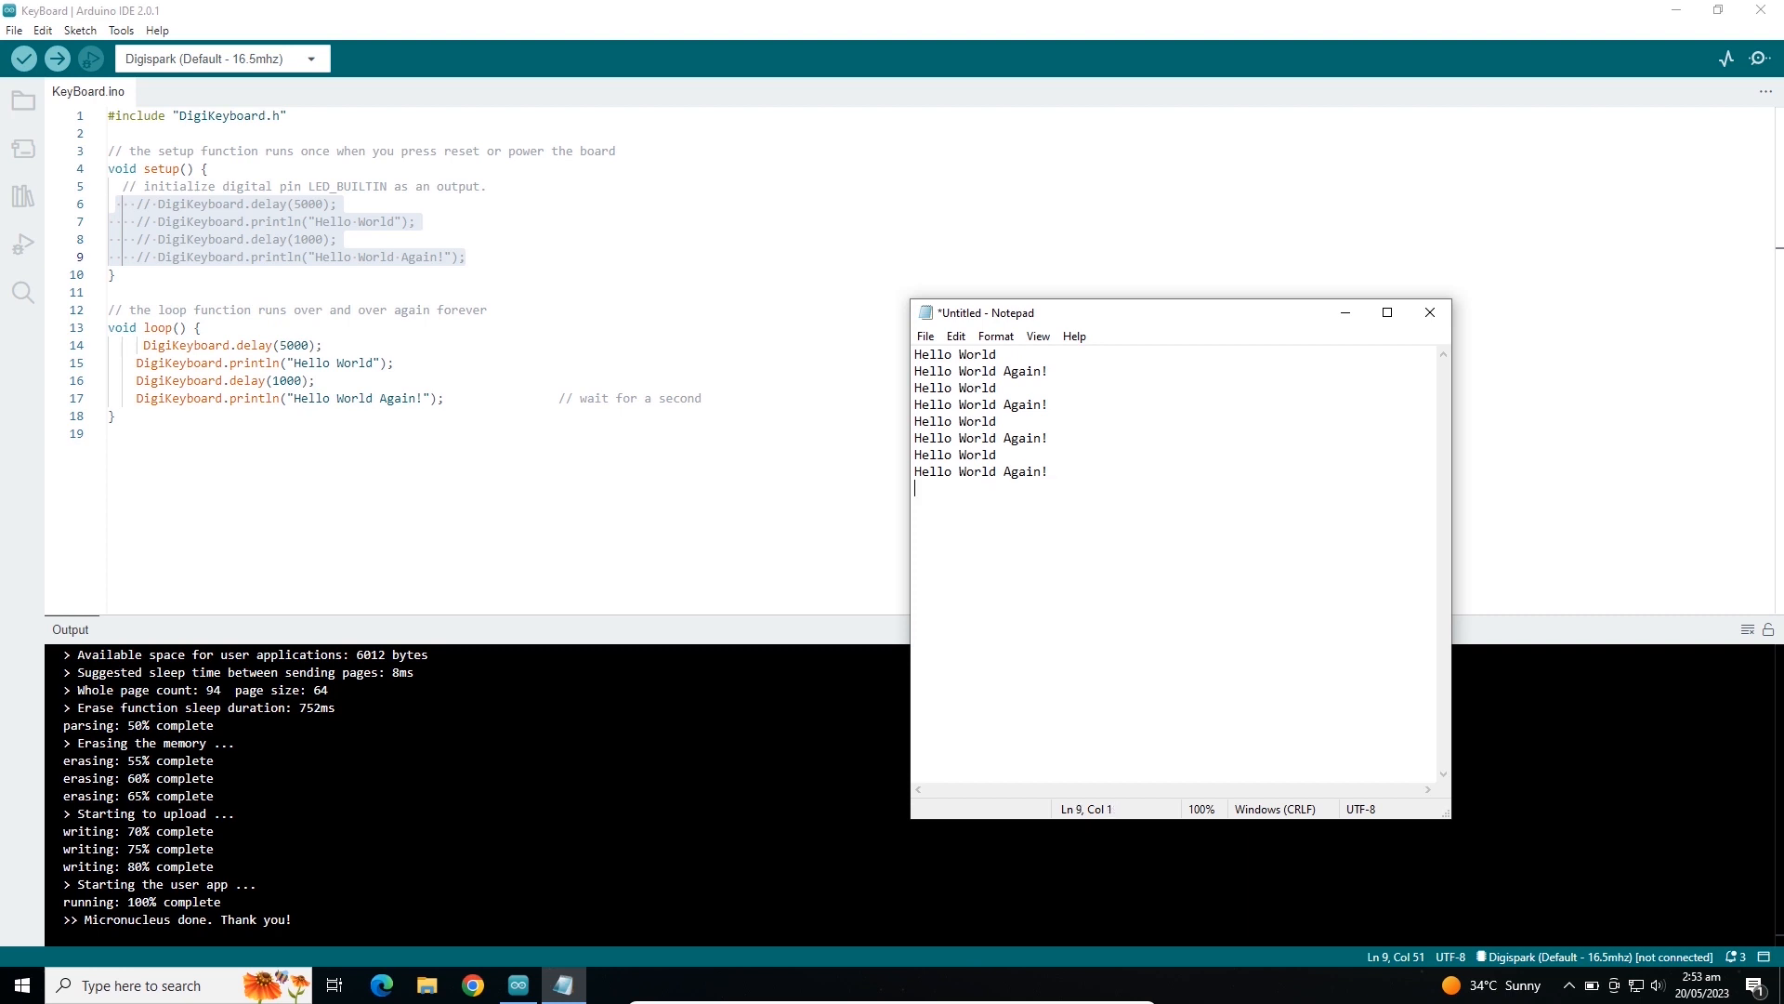